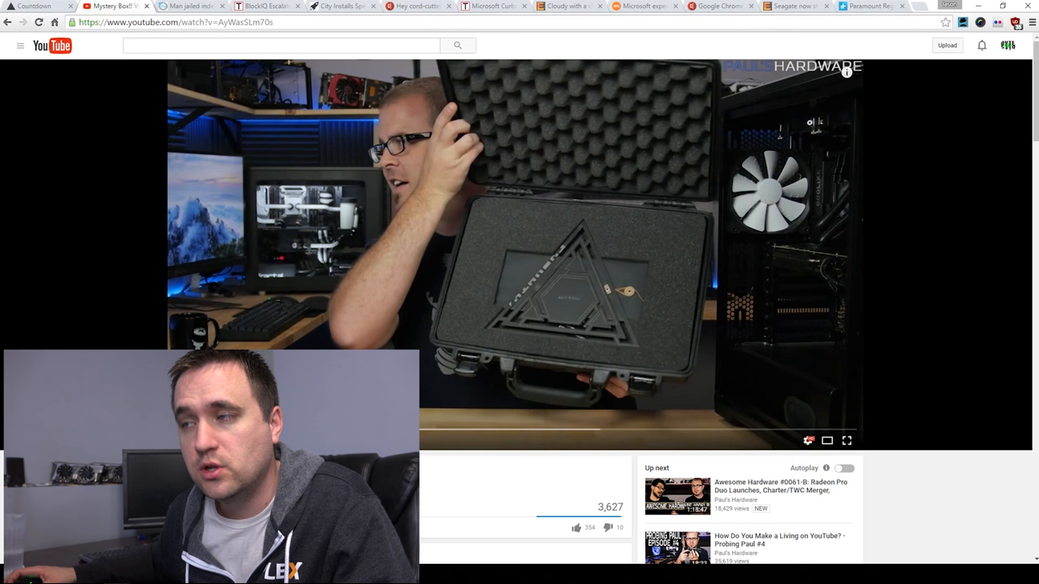
- Seek the Mystery Box video to about 4:43, where the hidden-directory article appears
left_click(33, 6)
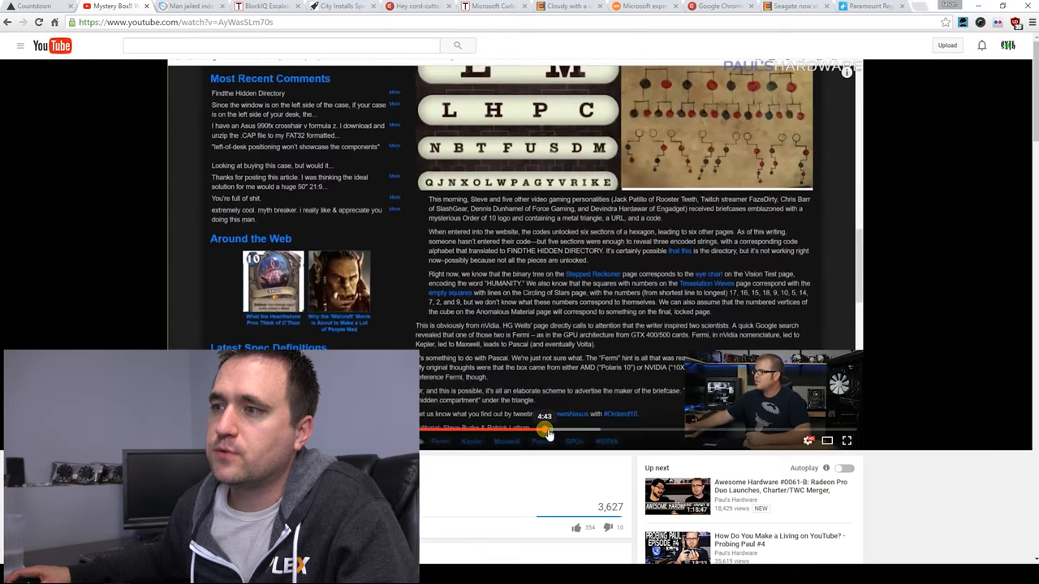
- Open the 'Man jailed indefinitely' Techworm tab and scroll to the article's introduction
left_click(191, 7)
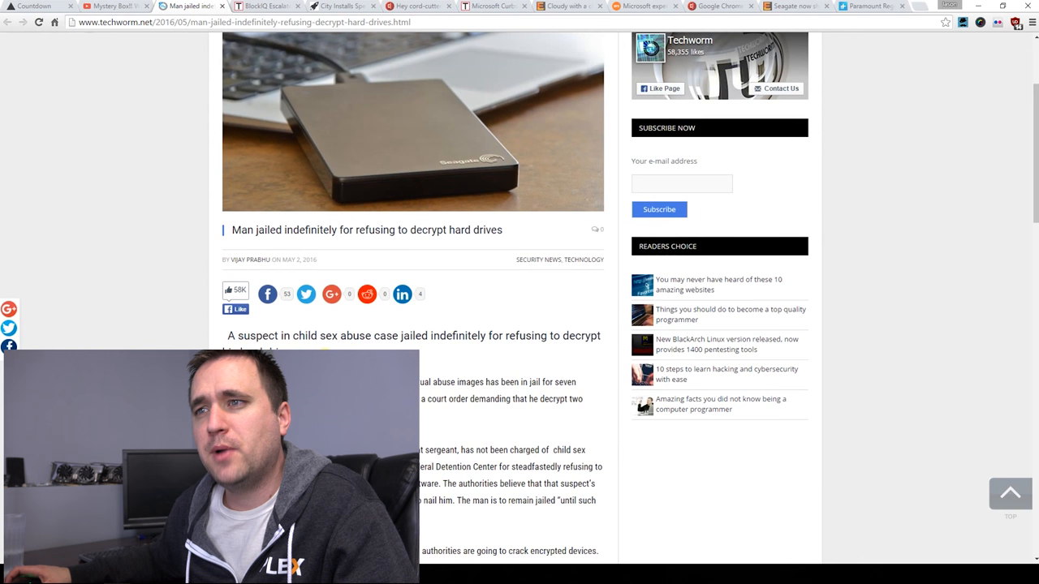
scroll("down", 3)
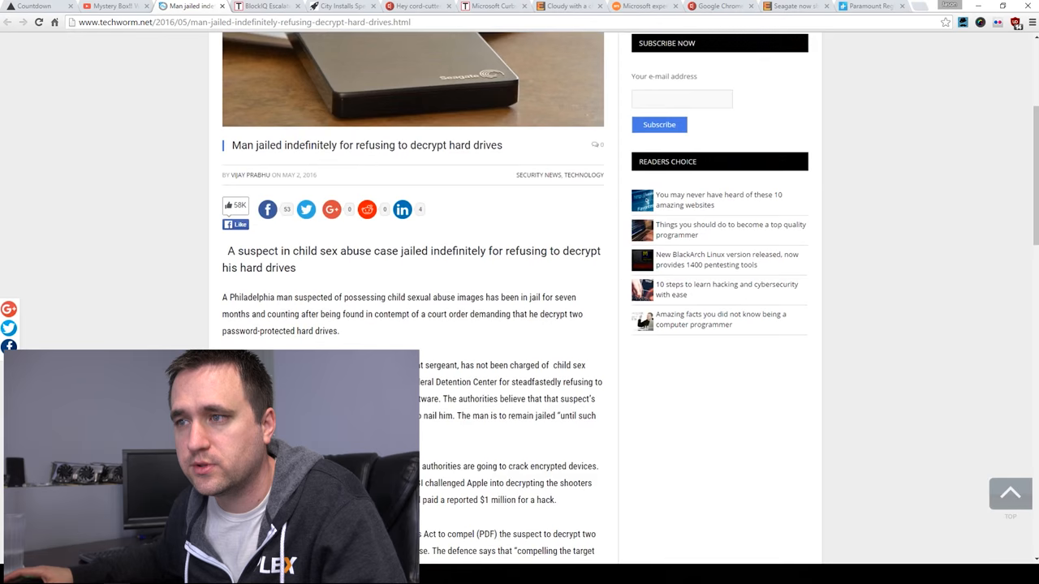
scroll("up", 3)
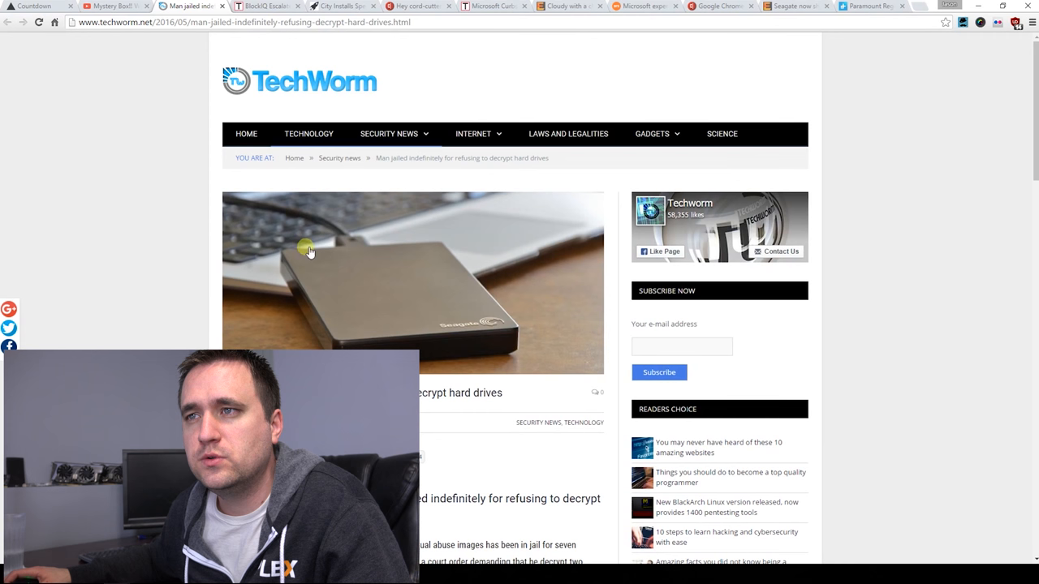
scroll("down", 3)
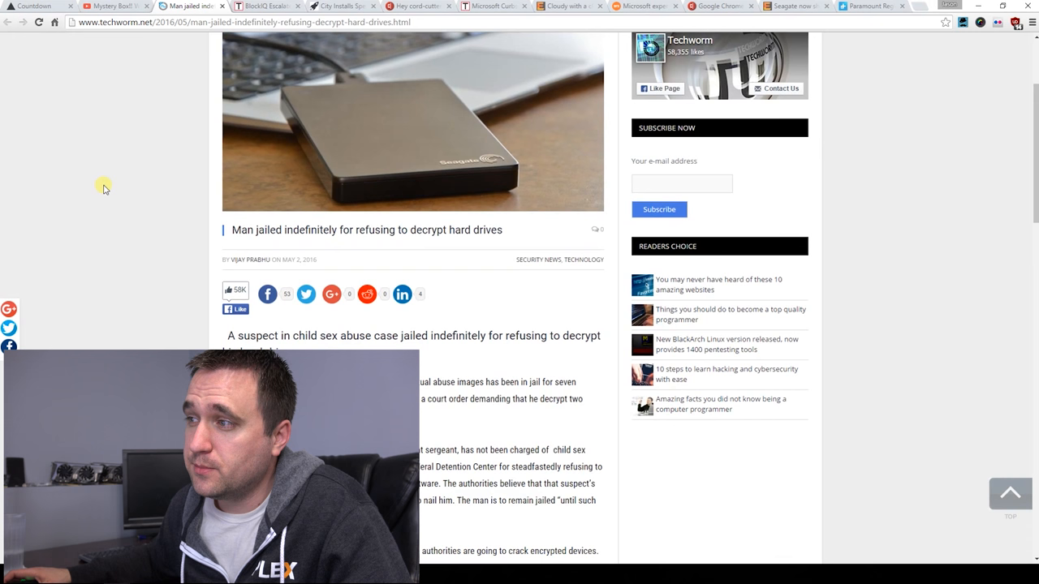
scroll("down", 3)
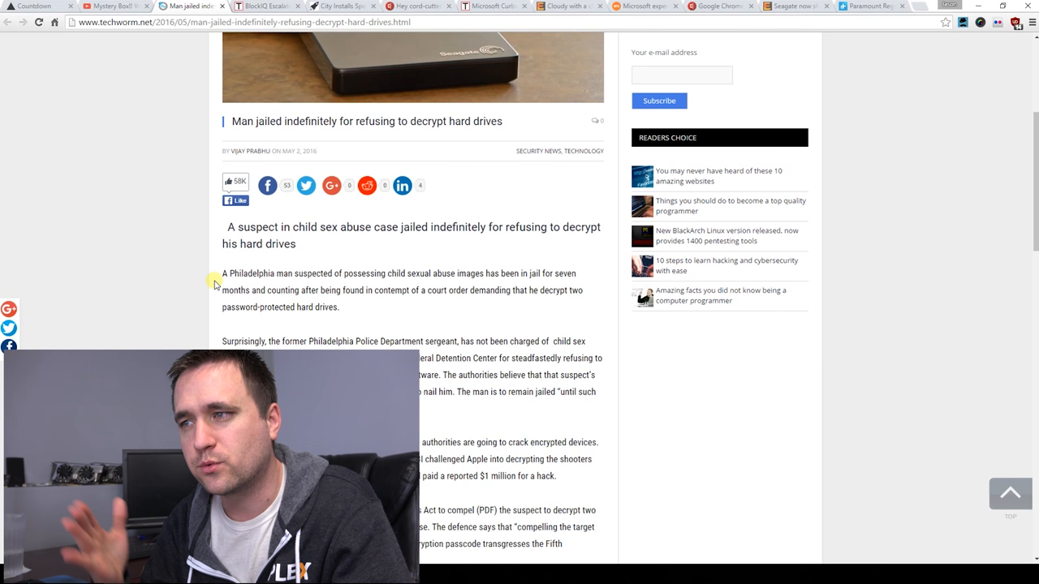
mouse_move(197, 262)
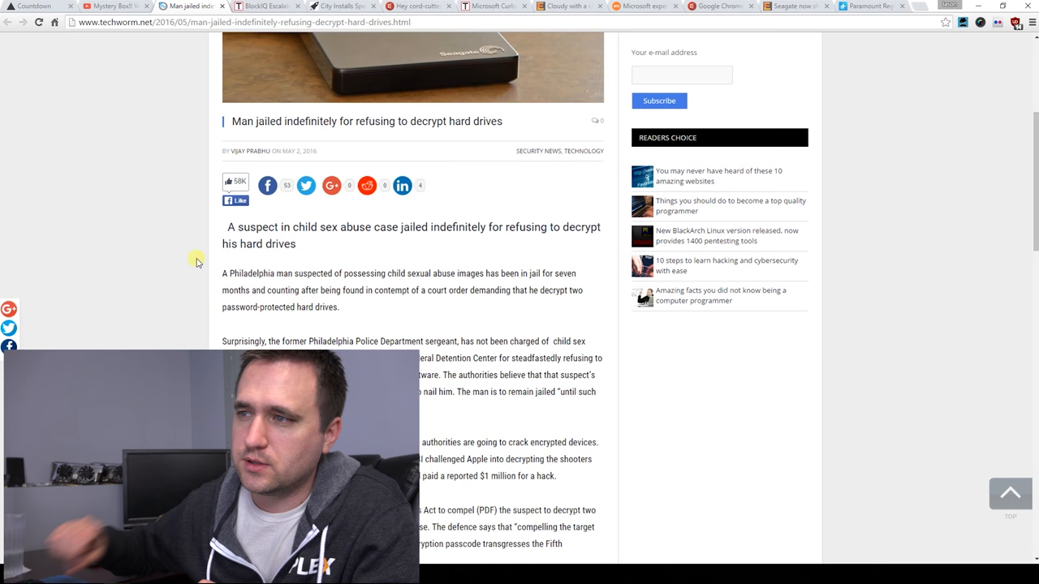
scroll("down", 3)
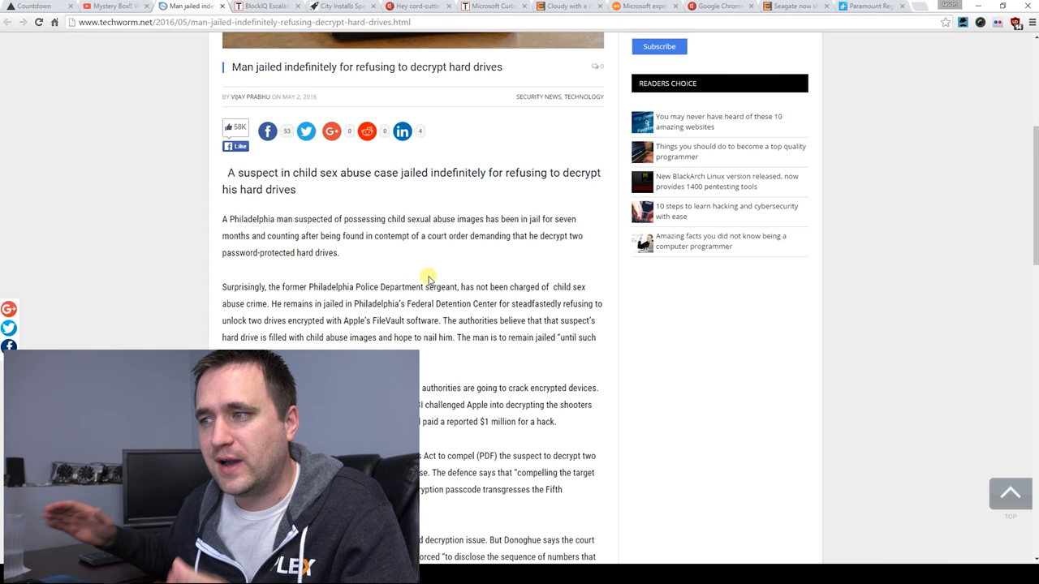
mouse_move(431, 272)
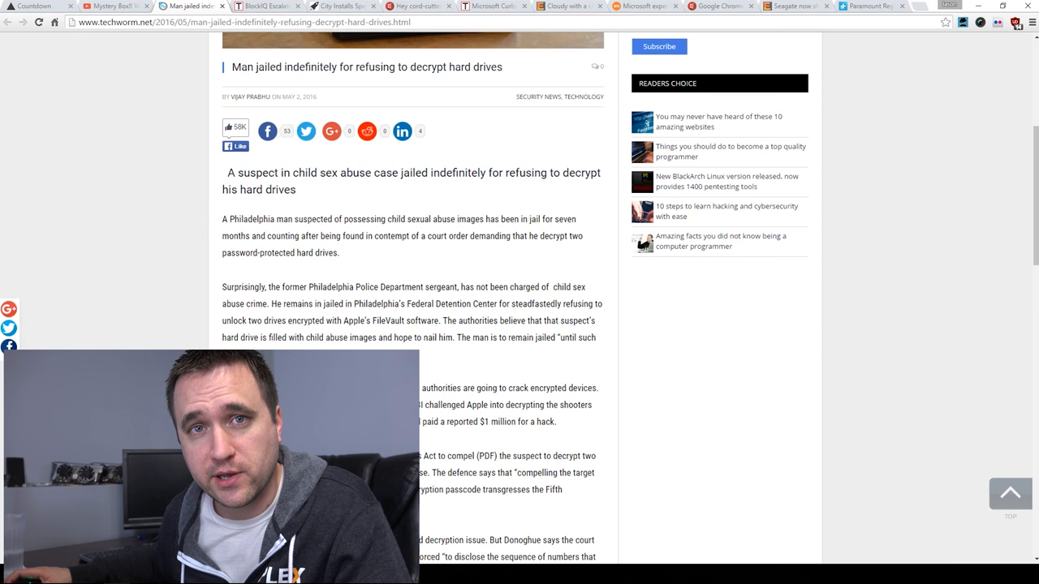
- Scroll the Techworm article down to the FBI iPhone case and All Writs Act paragraphs
scroll("down", 3)
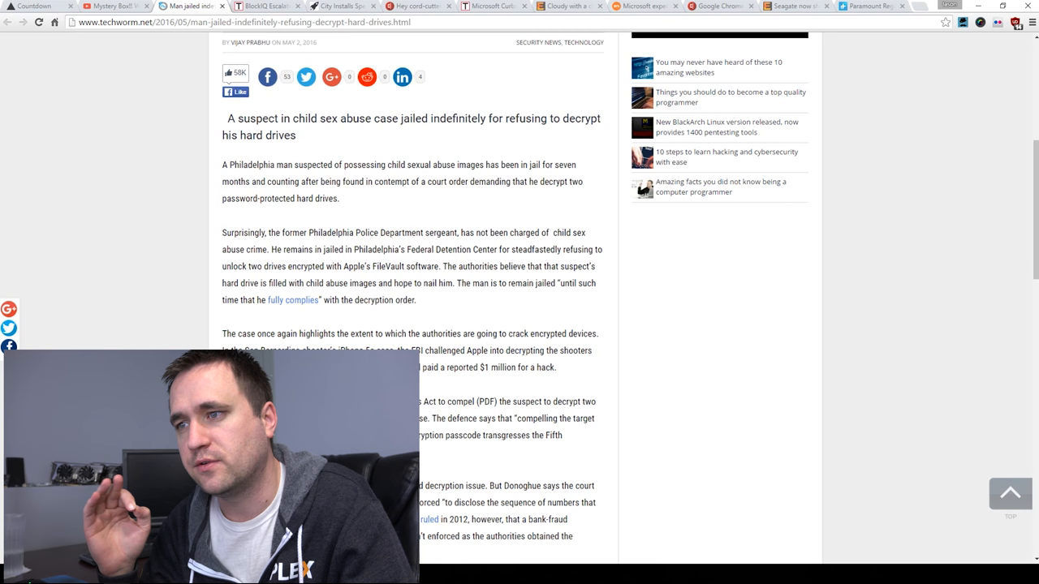
scroll("down", 3)
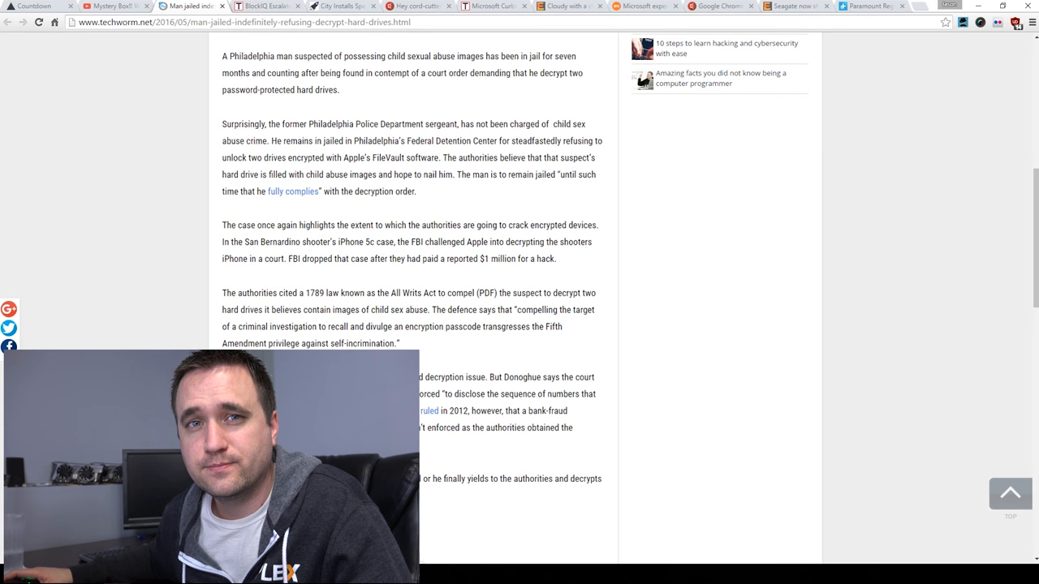
- Switch to the 'BlockIQ Escalates' TechNewsWorld tab
left_click(260, 6)
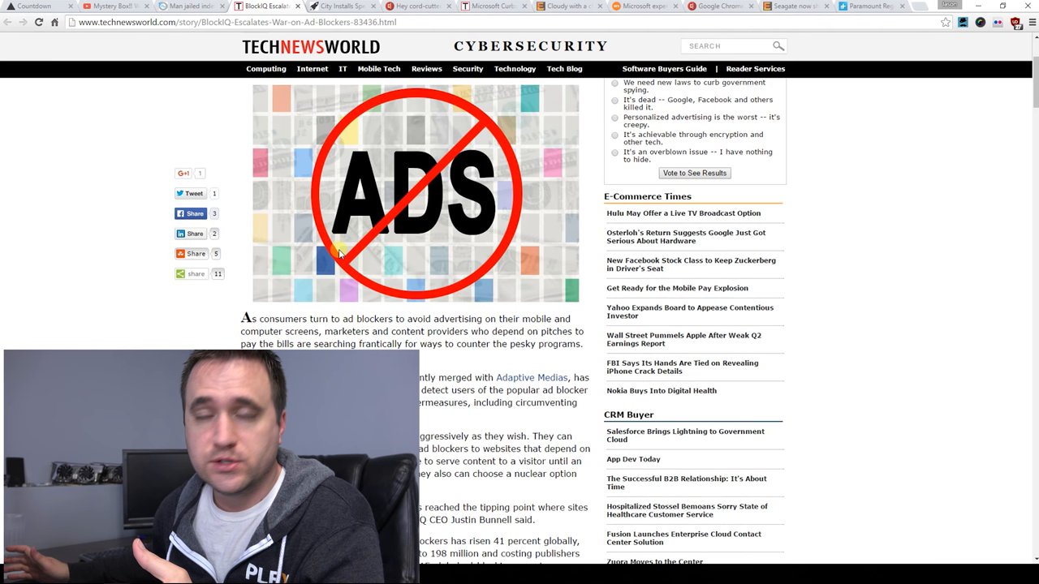
mouse_move(372, 182)
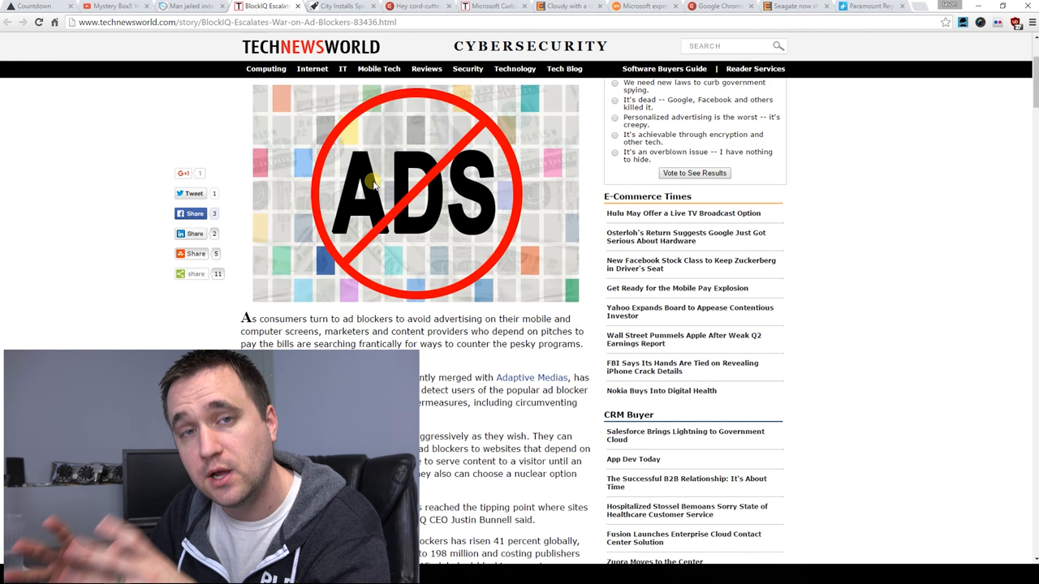
- Scroll down slightly to the paragraphs describing BlockBypass detecting AdBlock users
scroll("down", 3)
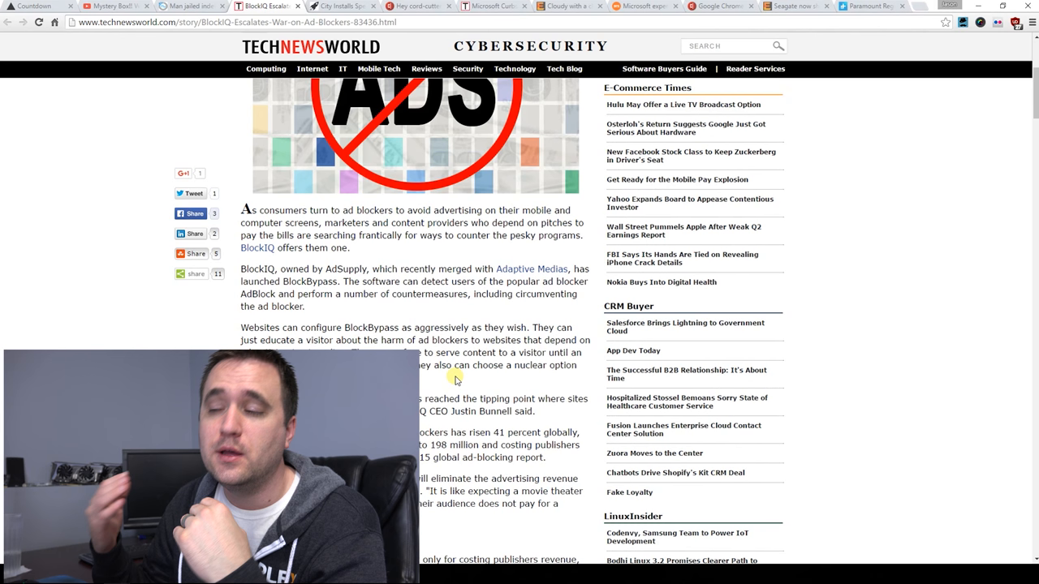
mouse_move(359, 281)
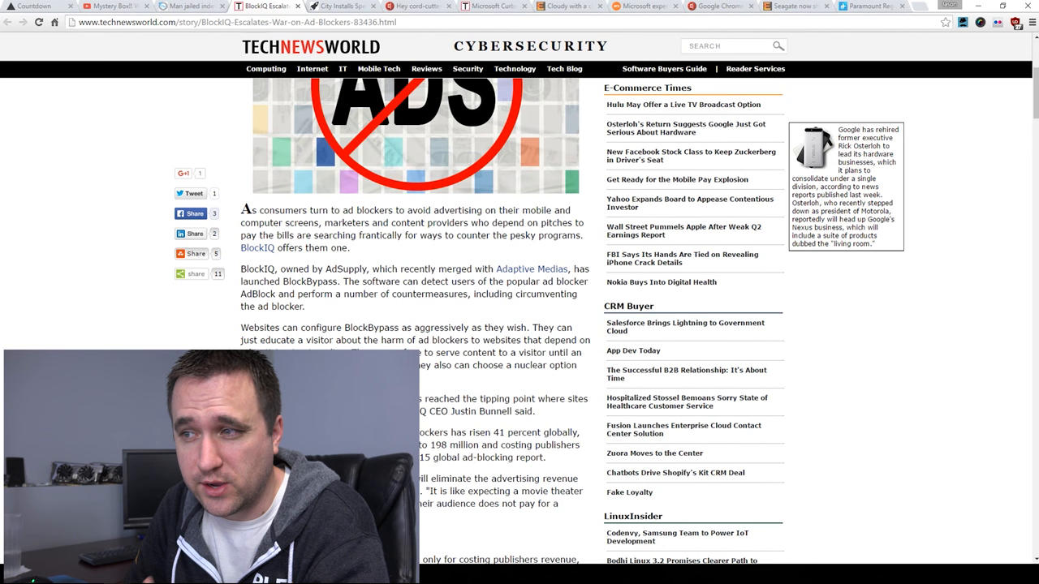
scroll("down", 3)
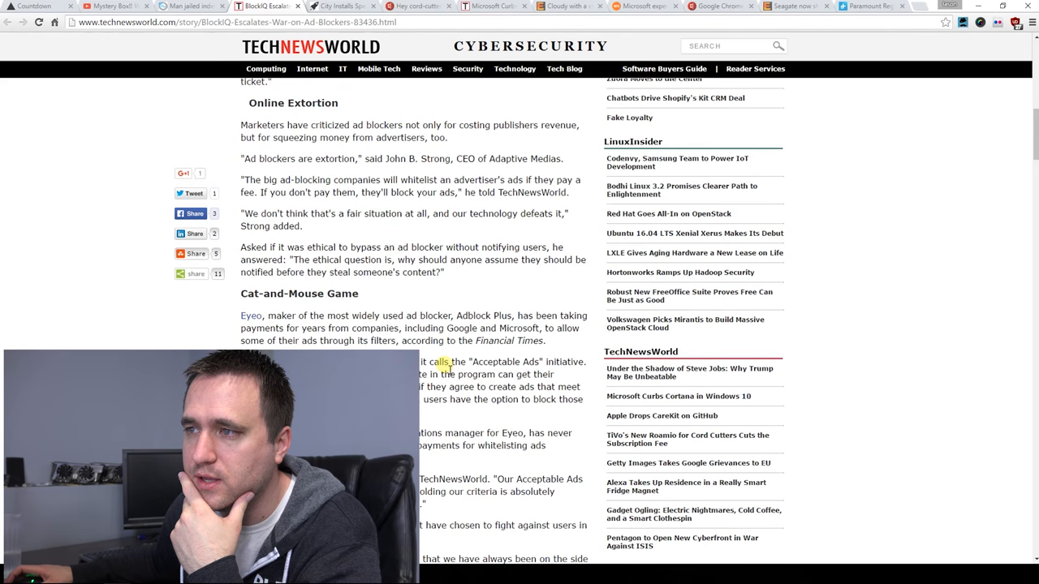
scroll("down", 3)
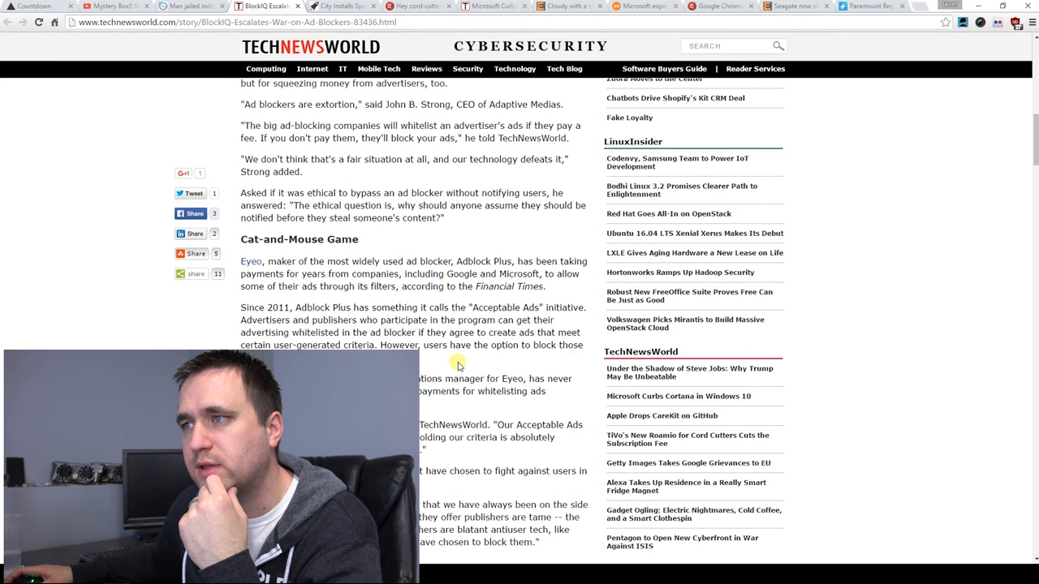
scroll("down", 3)
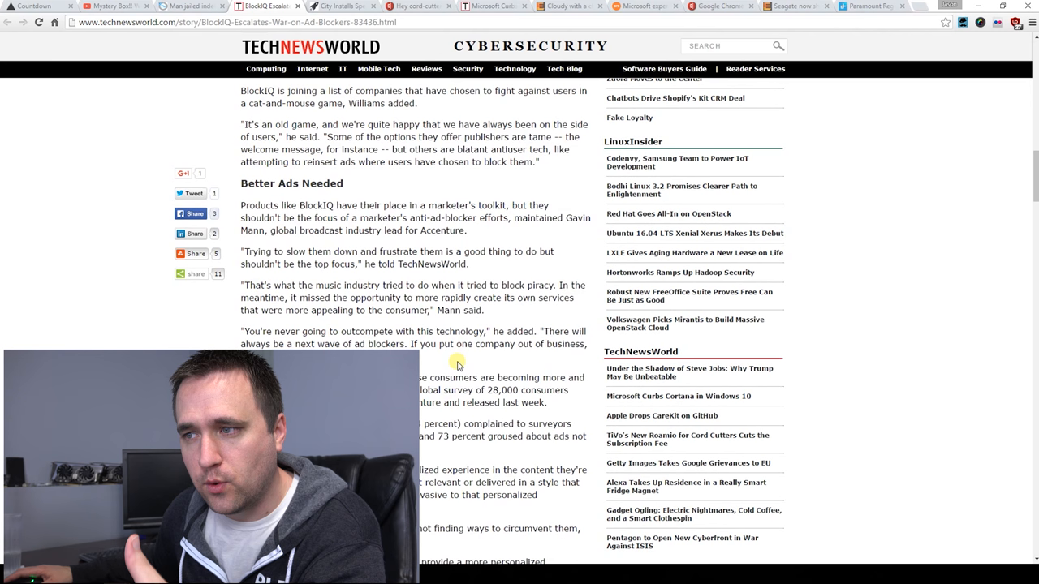
mouse_move(437, 411)
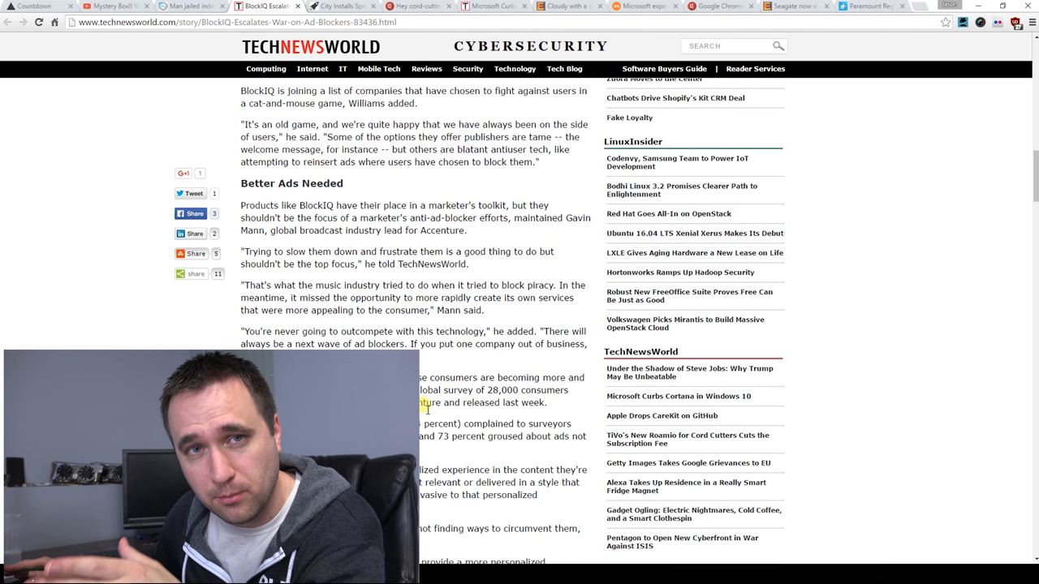
scroll("up", 3)
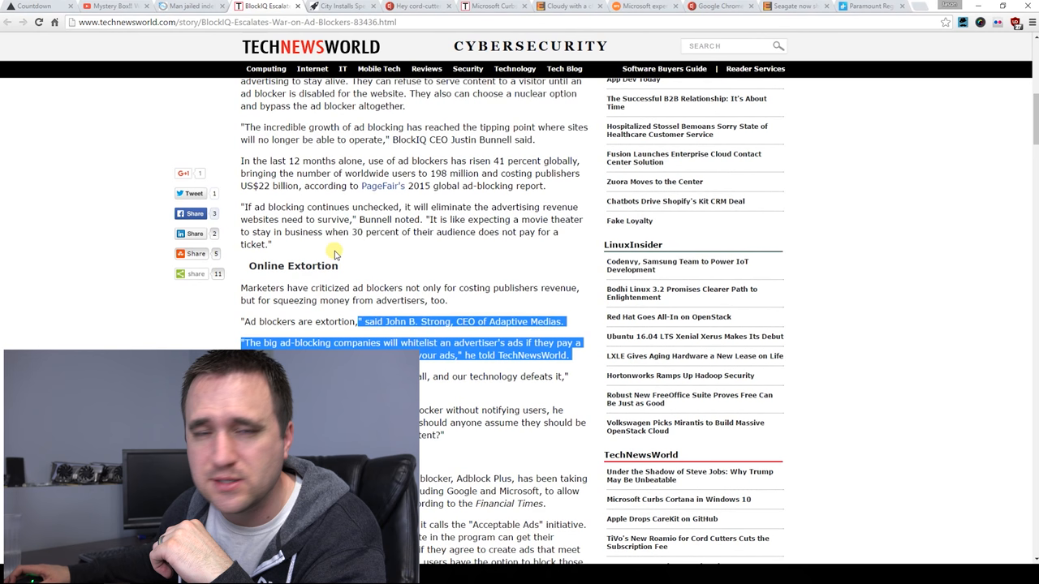
mouse_move(315, 234)
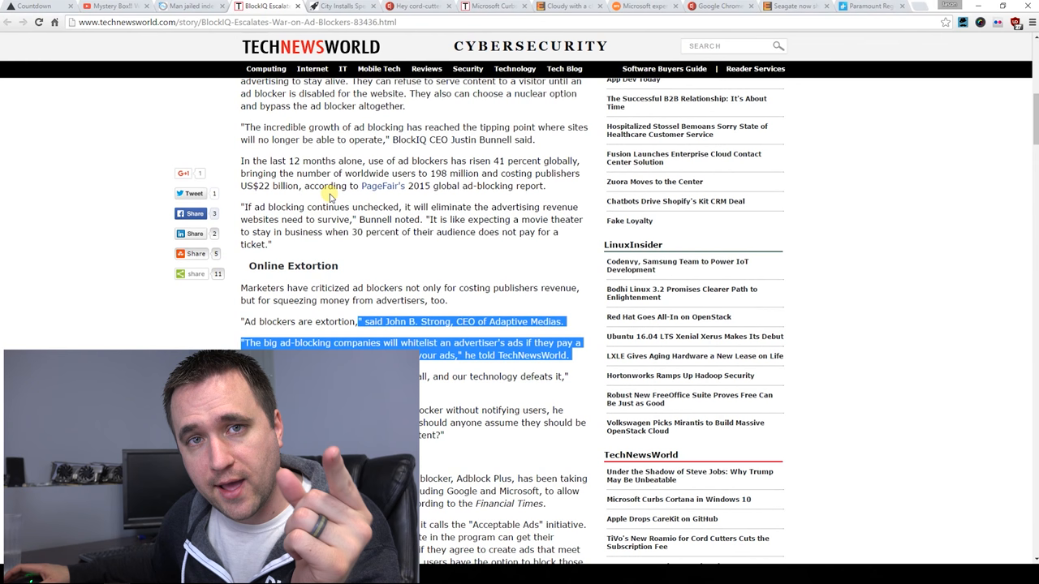
scroll("up", 3)
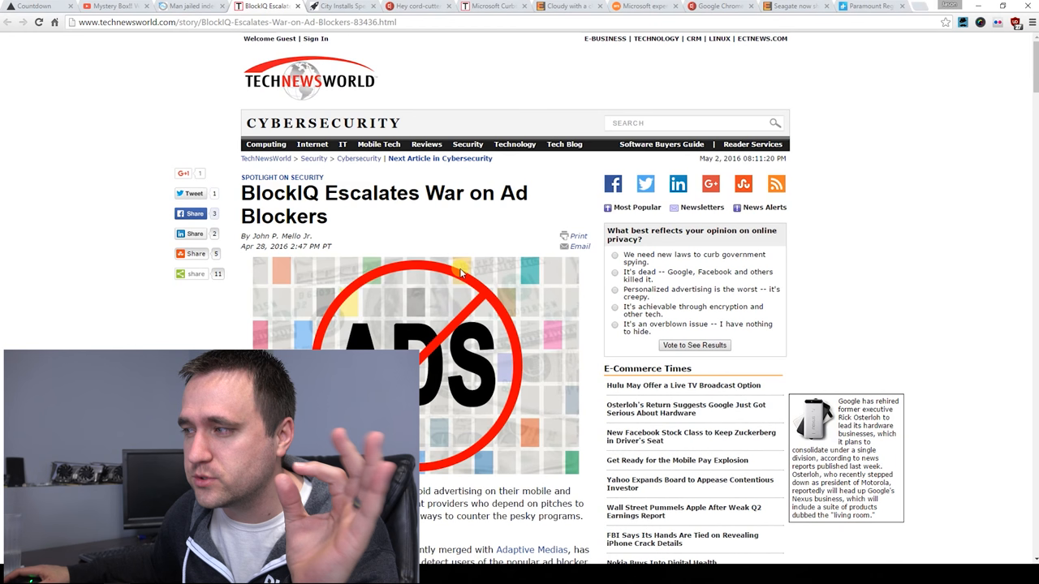
mouse_move(461, 260)
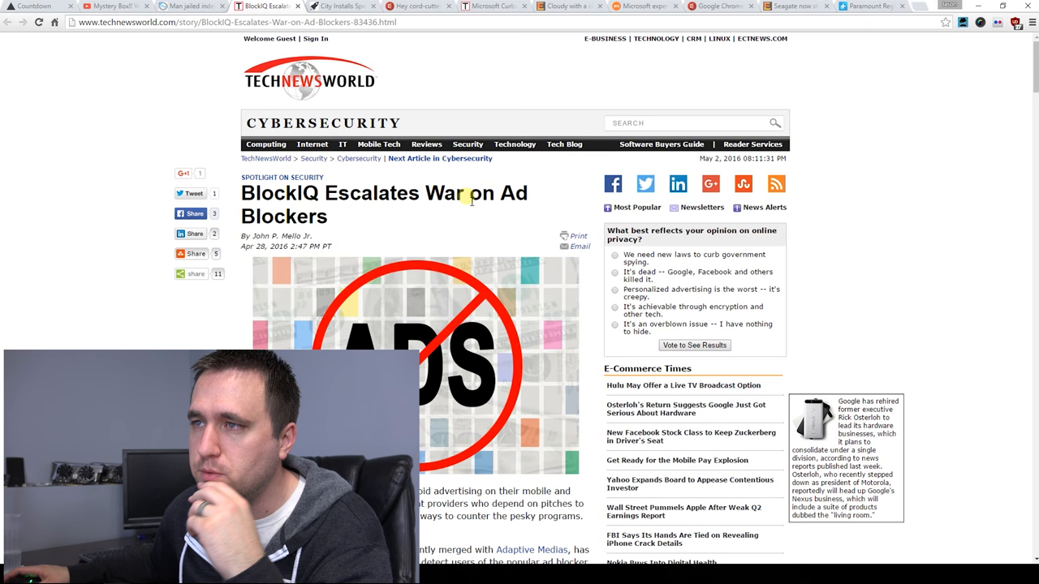
mouse_move(461, 213)
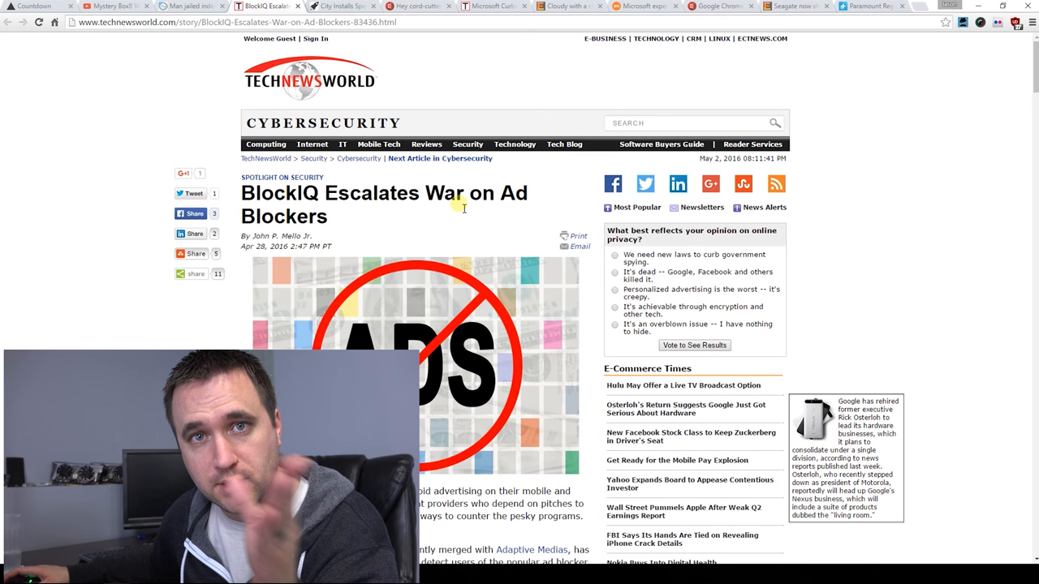
- Open the 'City Installs Special Traffic Lights' IFLScience tab and scroll to its embedded video
scroll("down", 3)
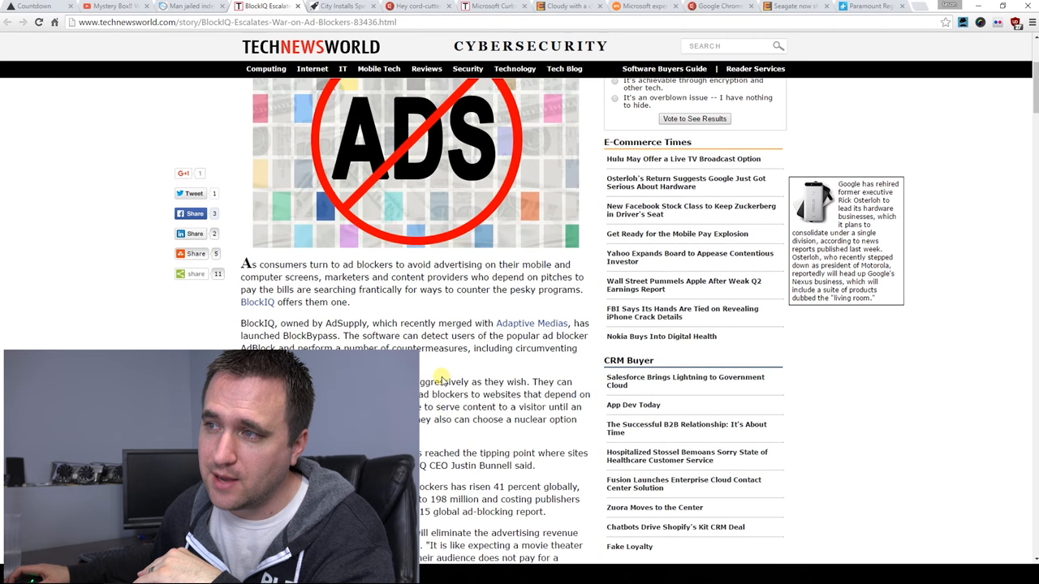
left_click(341, 5)
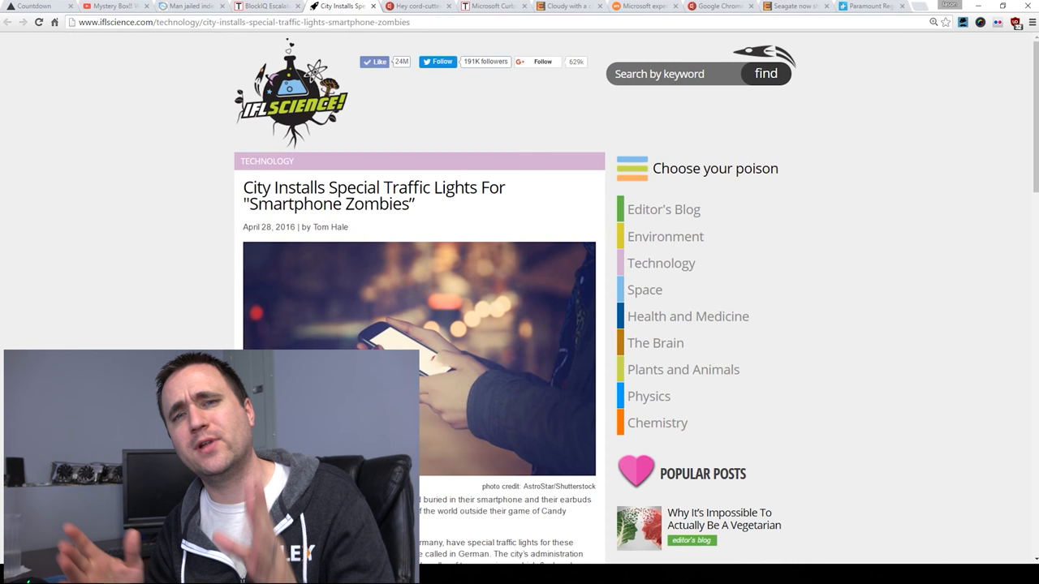
scroll("down", 3)
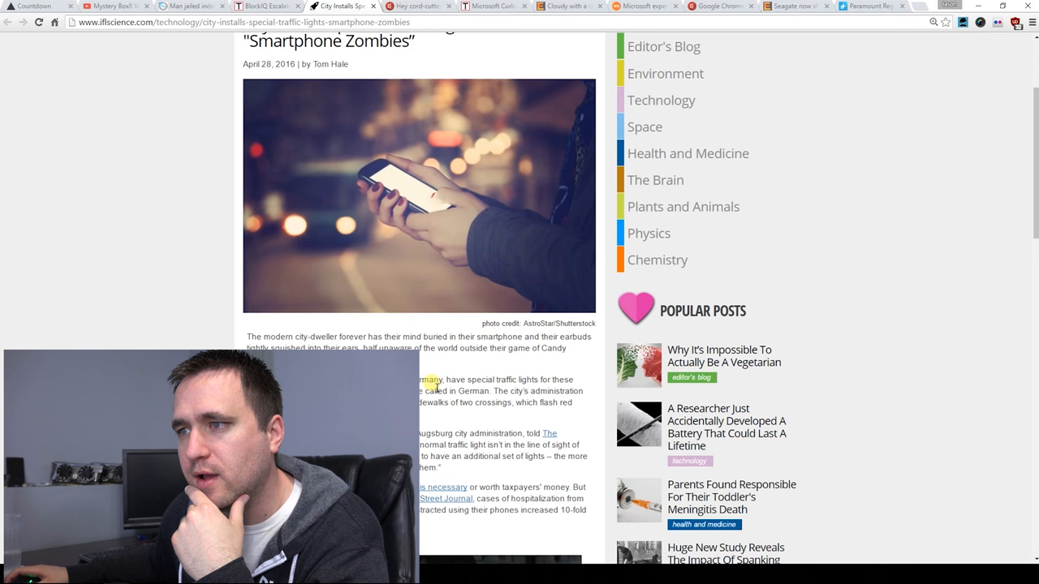
scroll("down", 3)
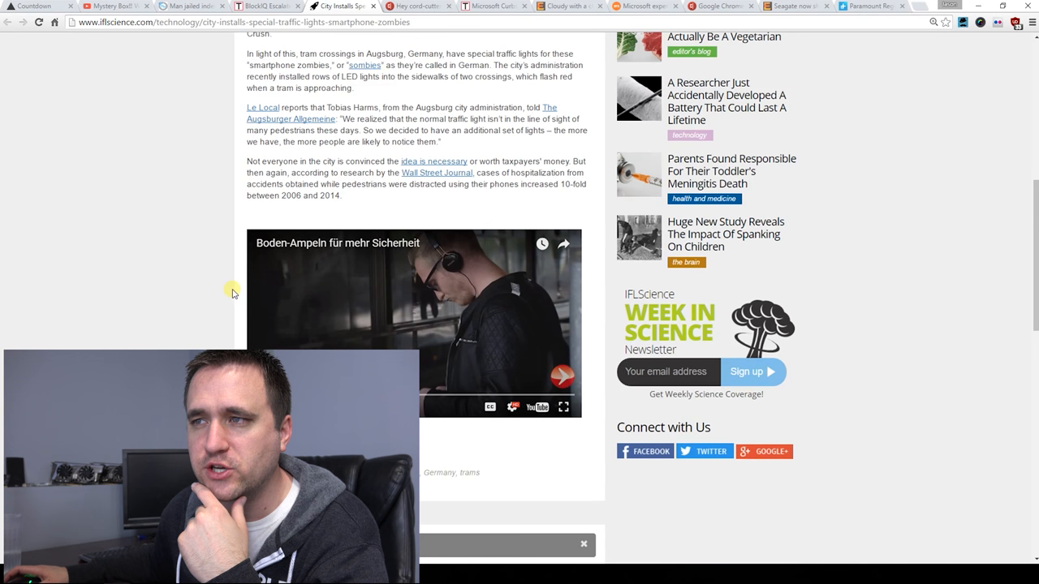
mouse_move(317, 284)
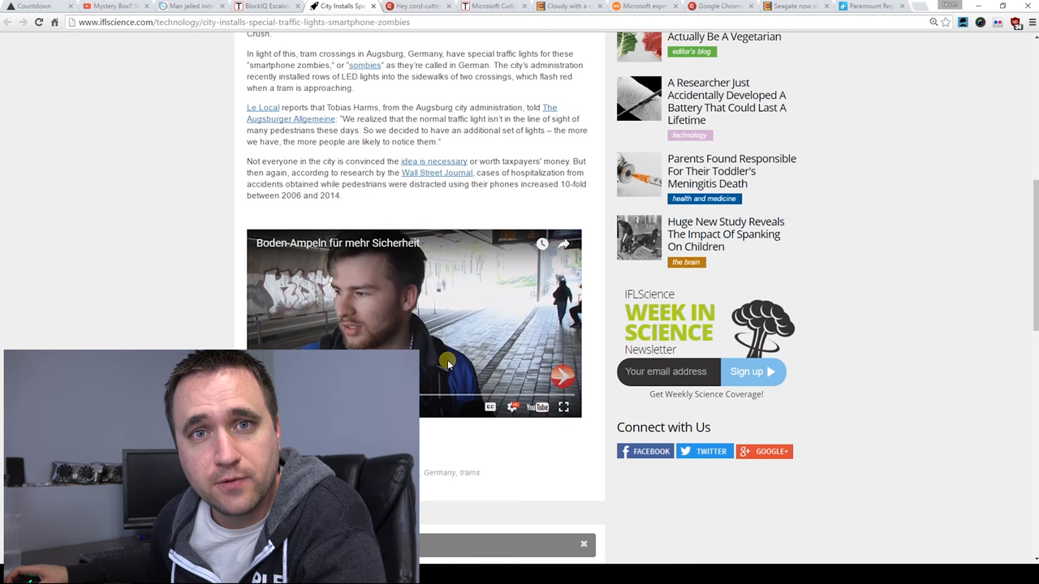
- Open the 'Hey cord-cutters' CNET tab and scroll through the Hulu live TV article
left_click(414, 6)
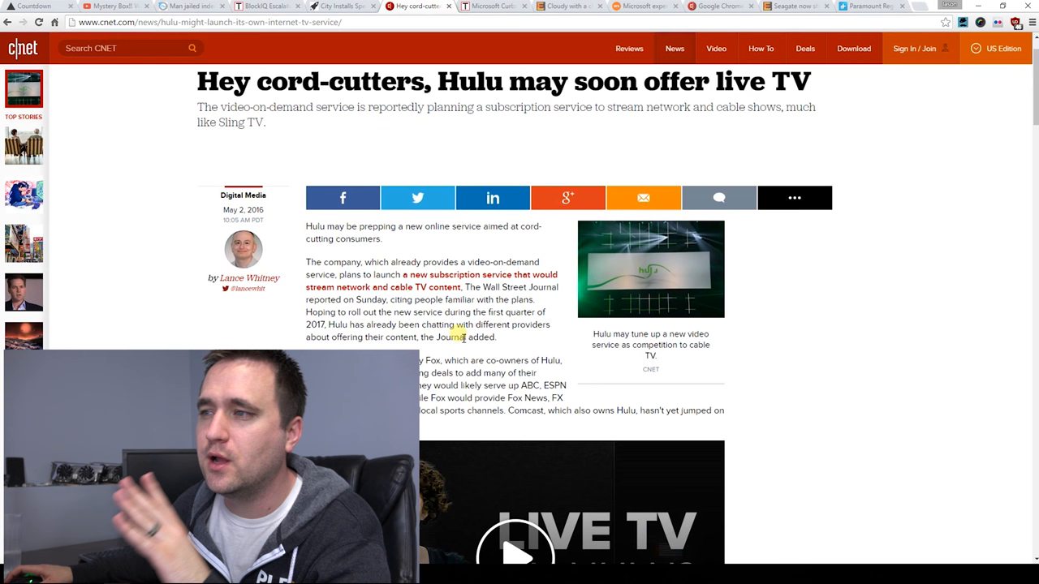
scroll("down", 3)
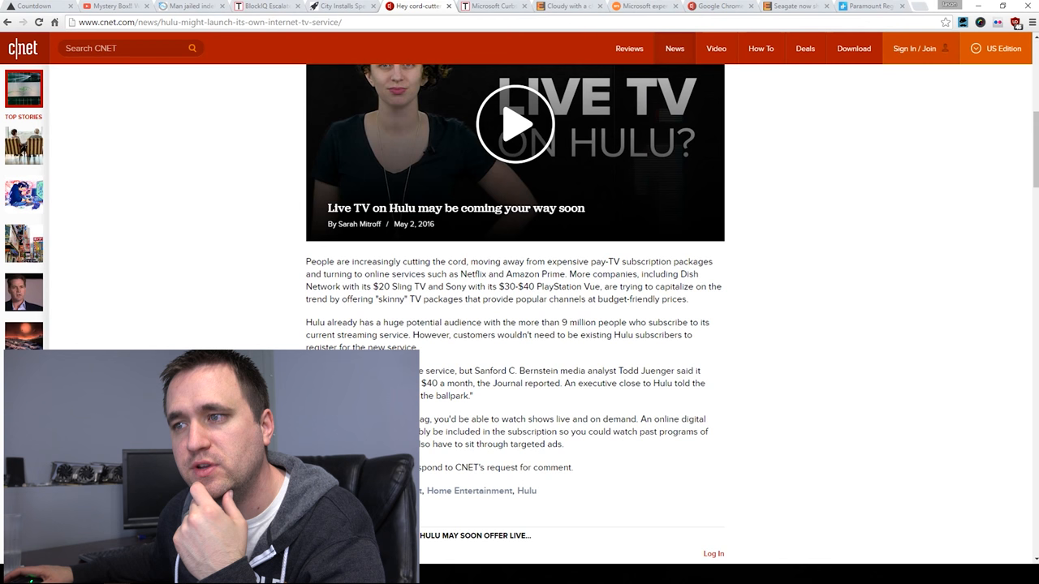
scroll("up", 3)
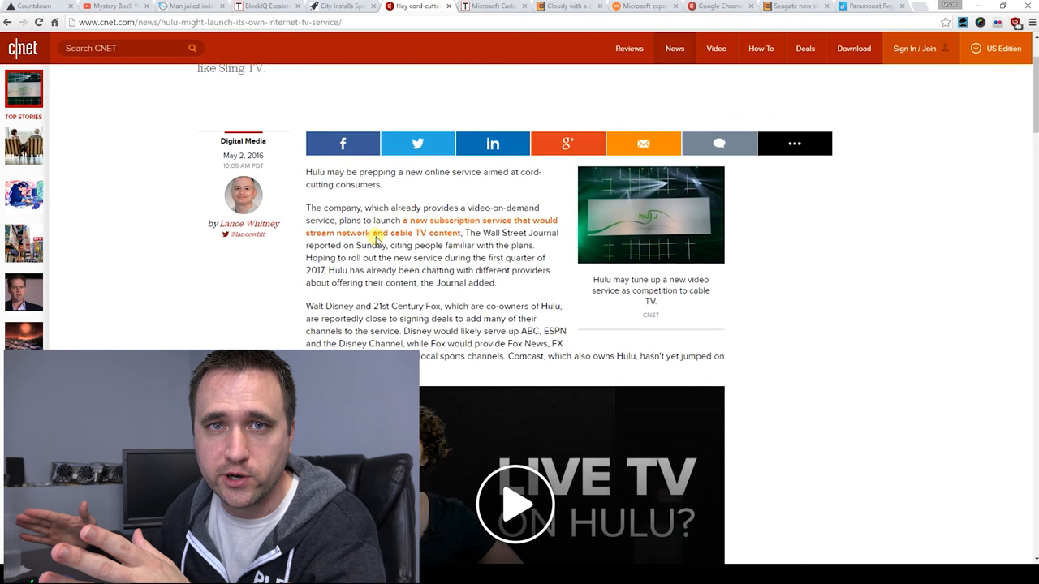
scroll("down", 3)
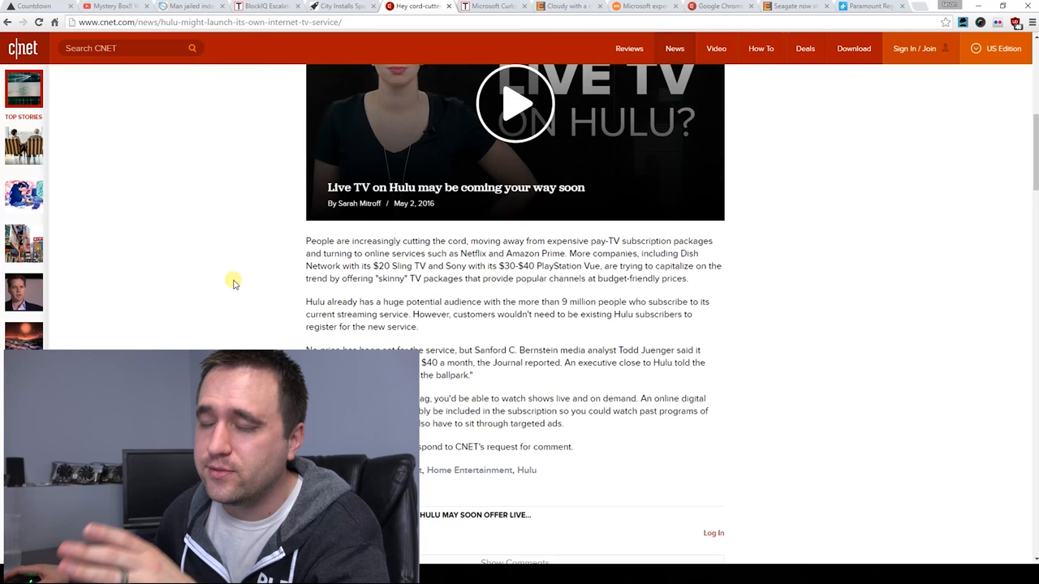
scroll("down", 3)
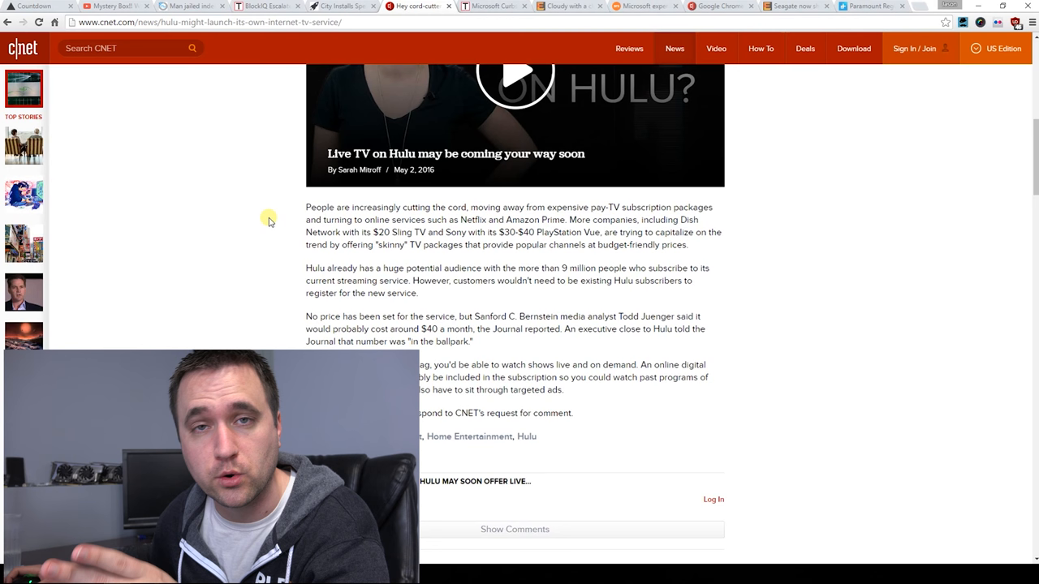
scroll("up", 3)
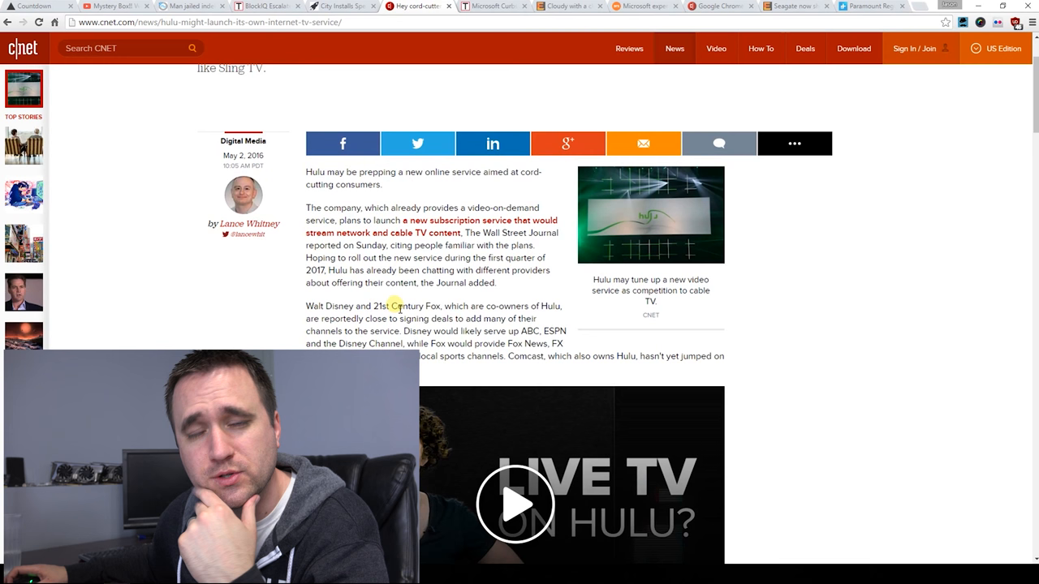
scroll("down", 3)
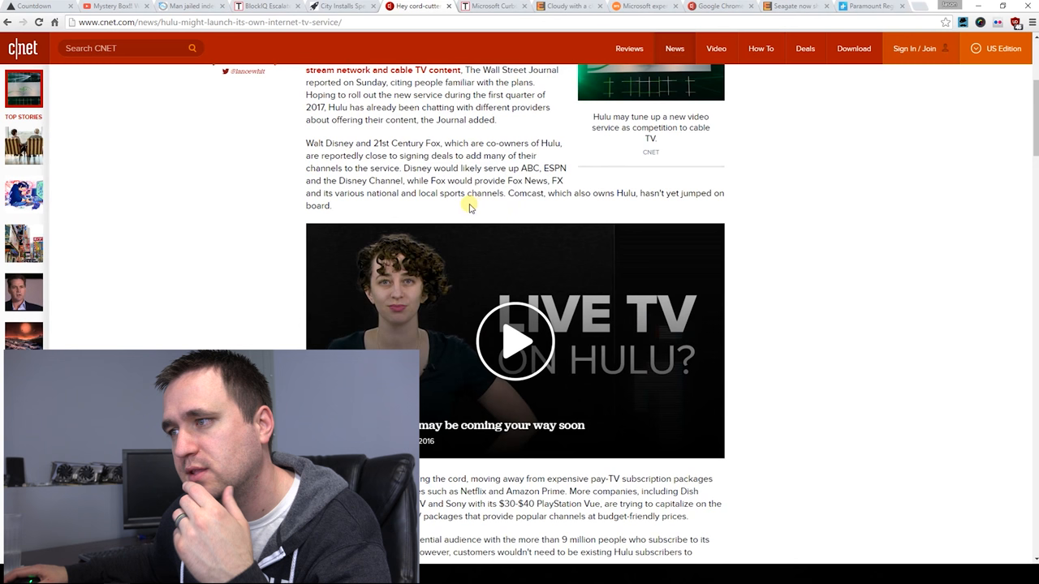
mouse_move(682, 210)
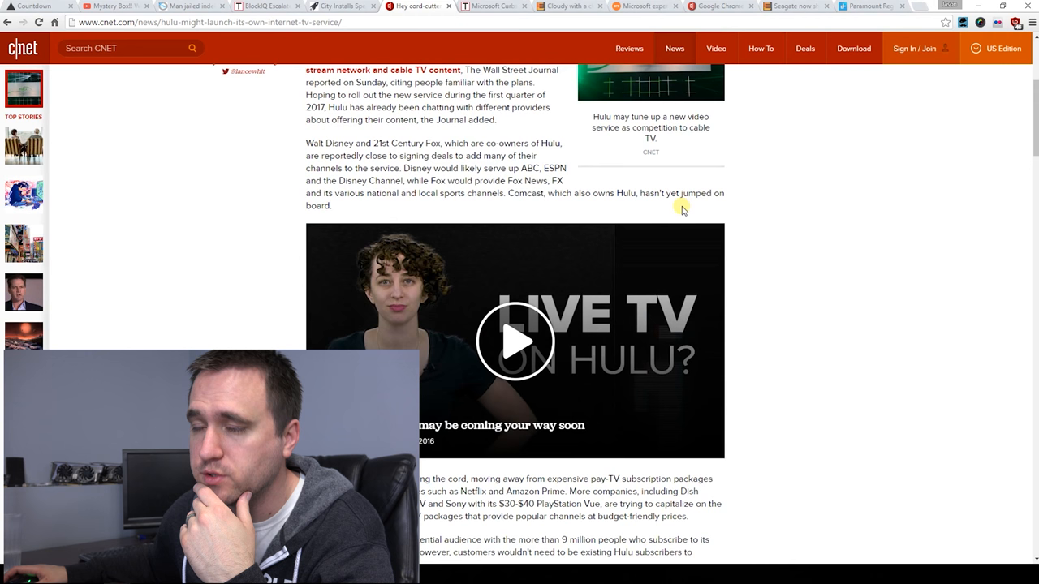
scroll("down", 3)
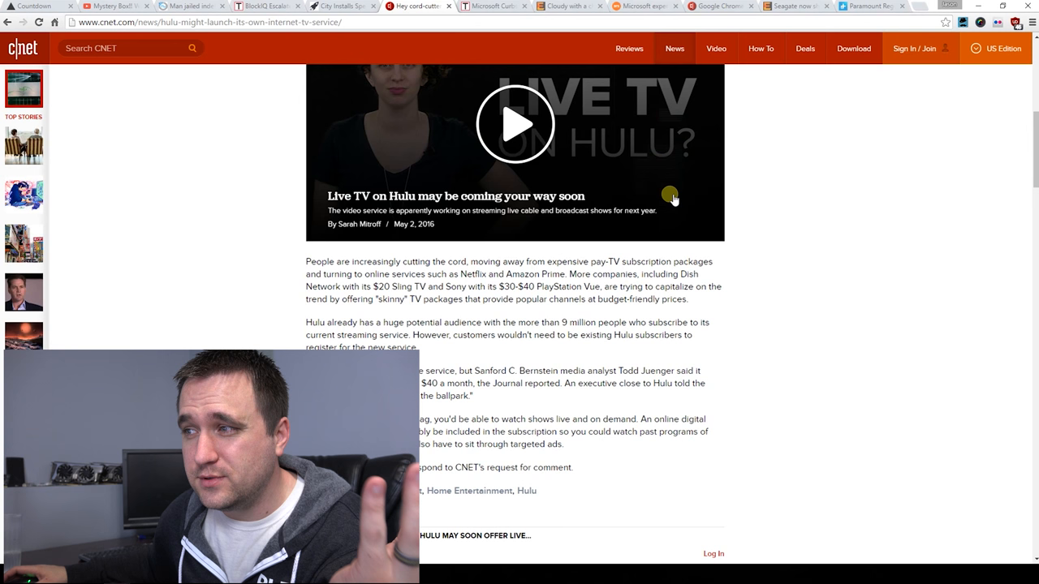
mouse_move(629, 227)
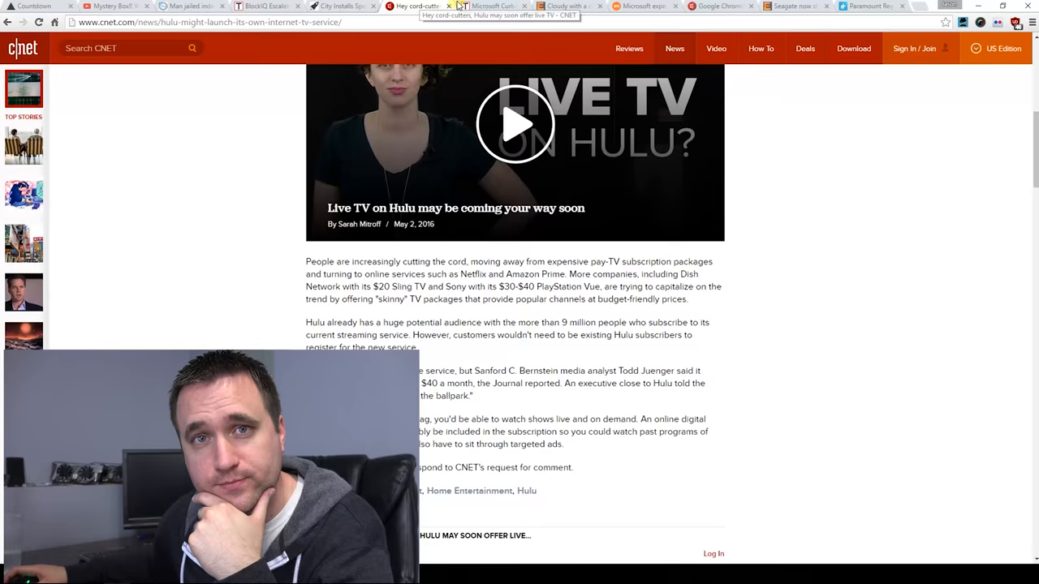
- Open the 'Microsoft Curbs Cortana' TechNewsWorld tab and scroll through its reaction quotes
left_click(483, 6)
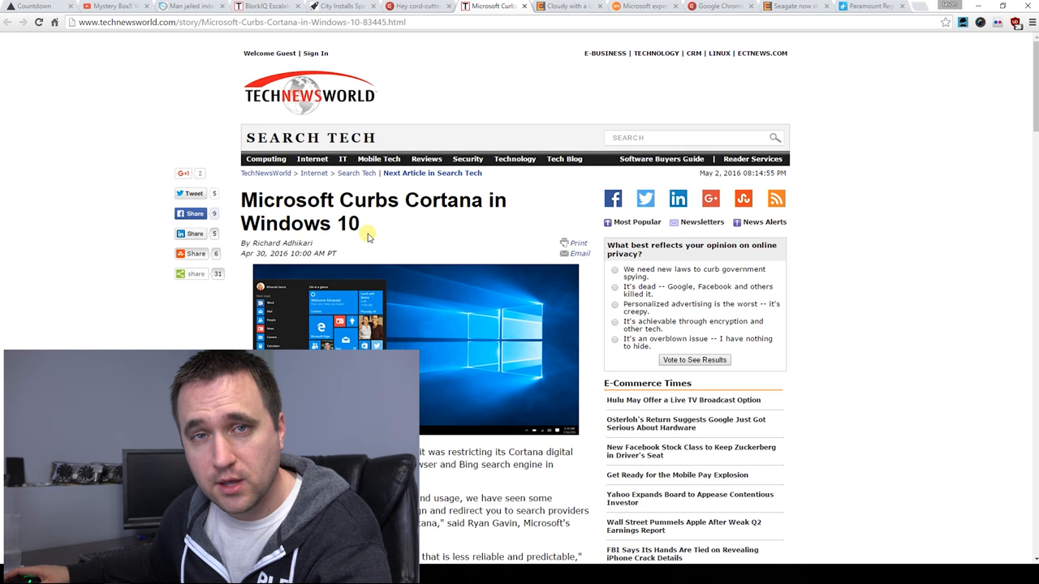
mouse_move(304, 319)
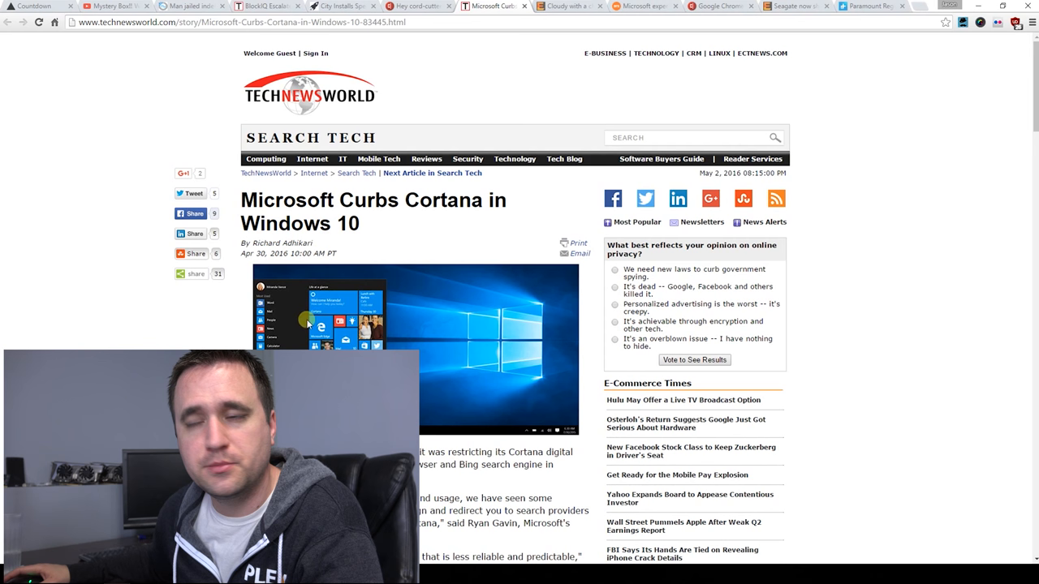
scroll("down", 3)
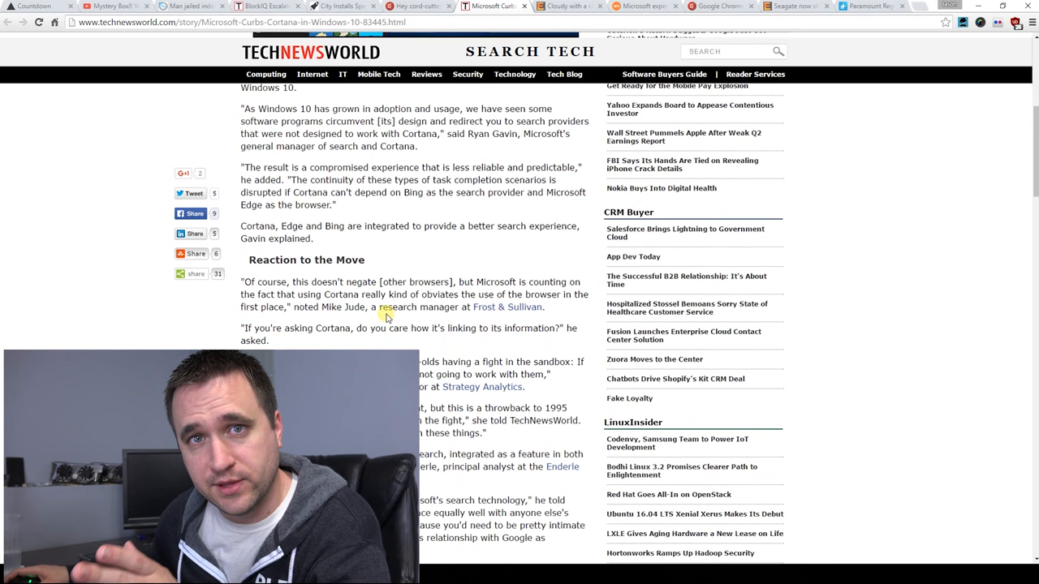
scroll("up", 3)
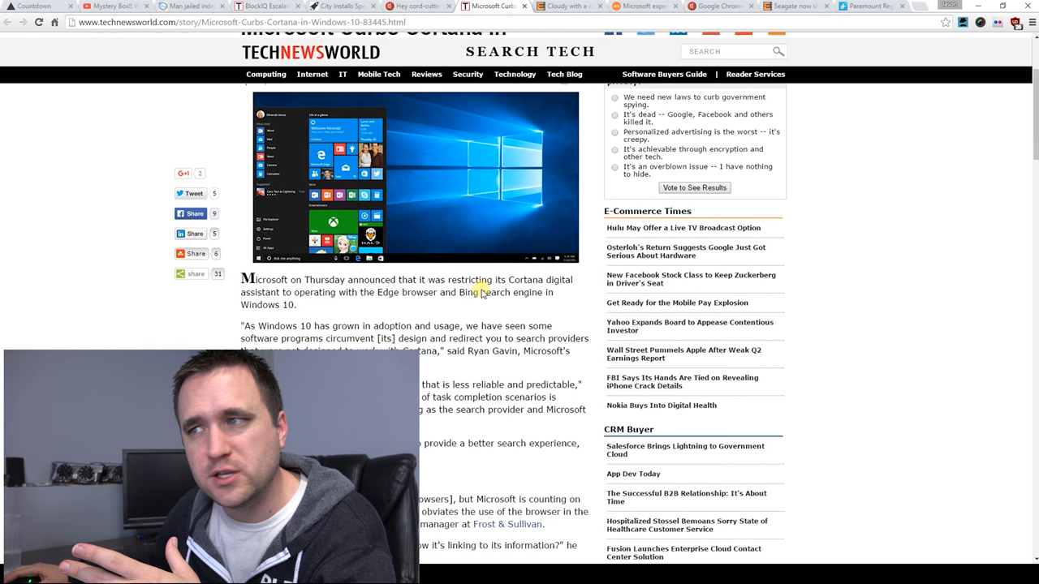
scroll("down", 3)
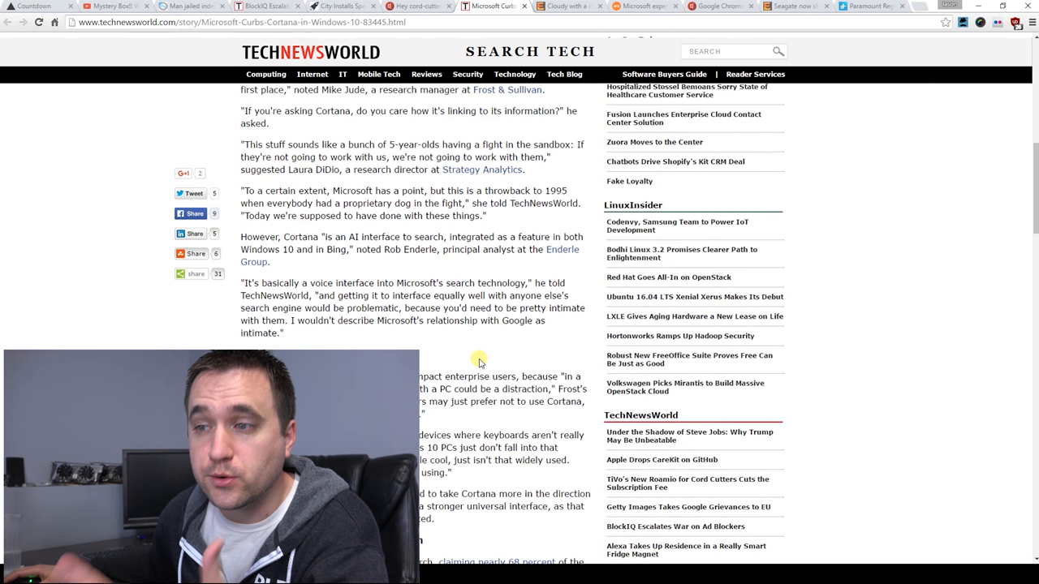
scroll("down", 3)
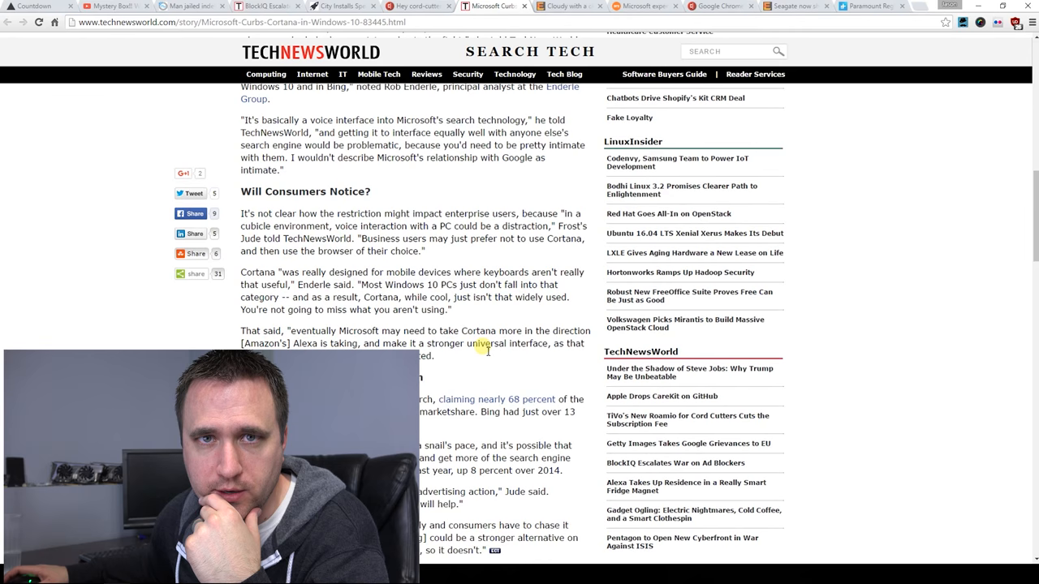
scroll("up", 3)
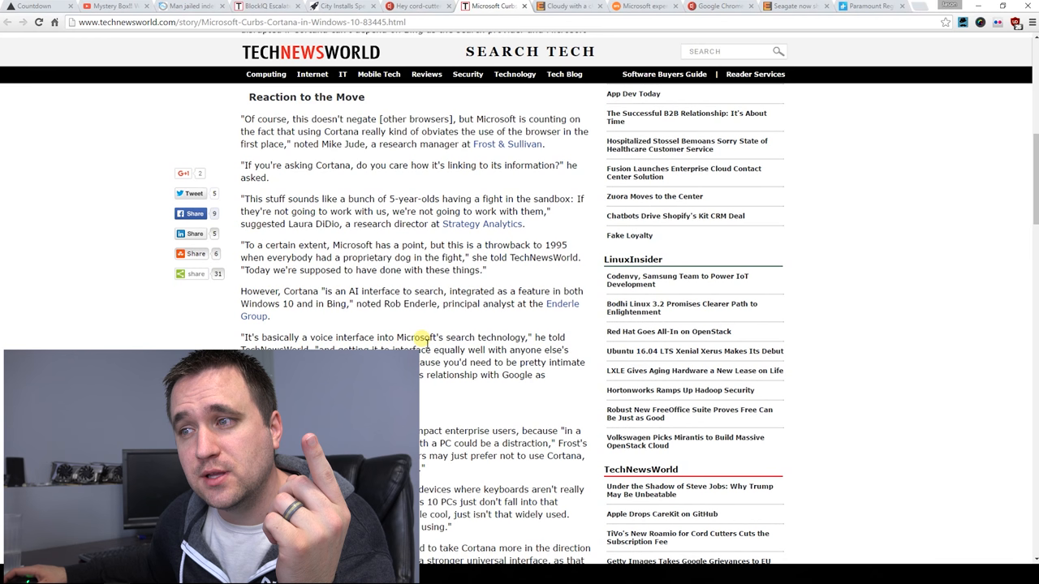
mouse_move(536, 195)
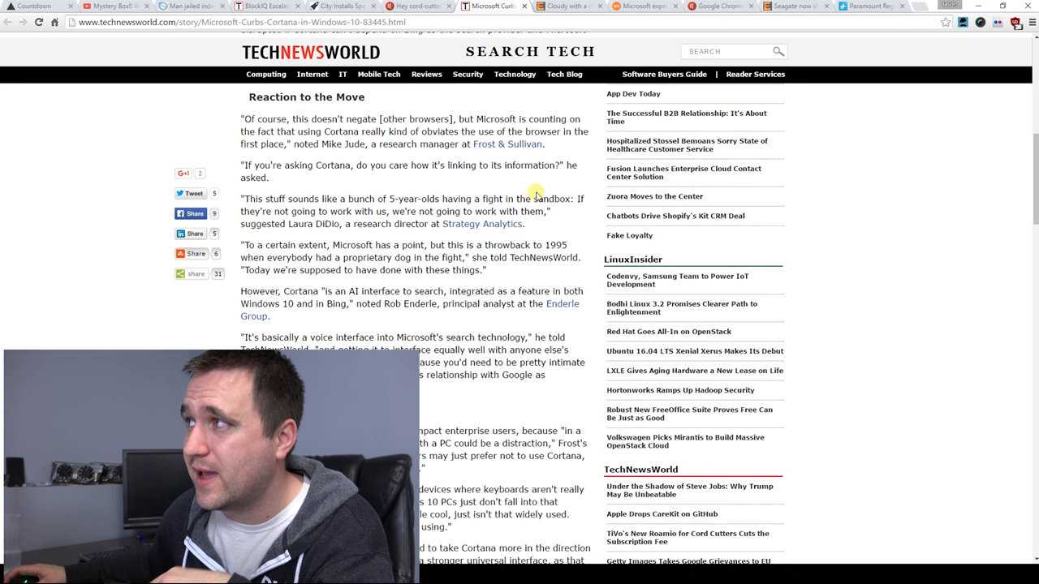
- Open the 'Cloudy with a chance of nagware' ExtremeTech tab and scroll into the article
left_click(568, 6)
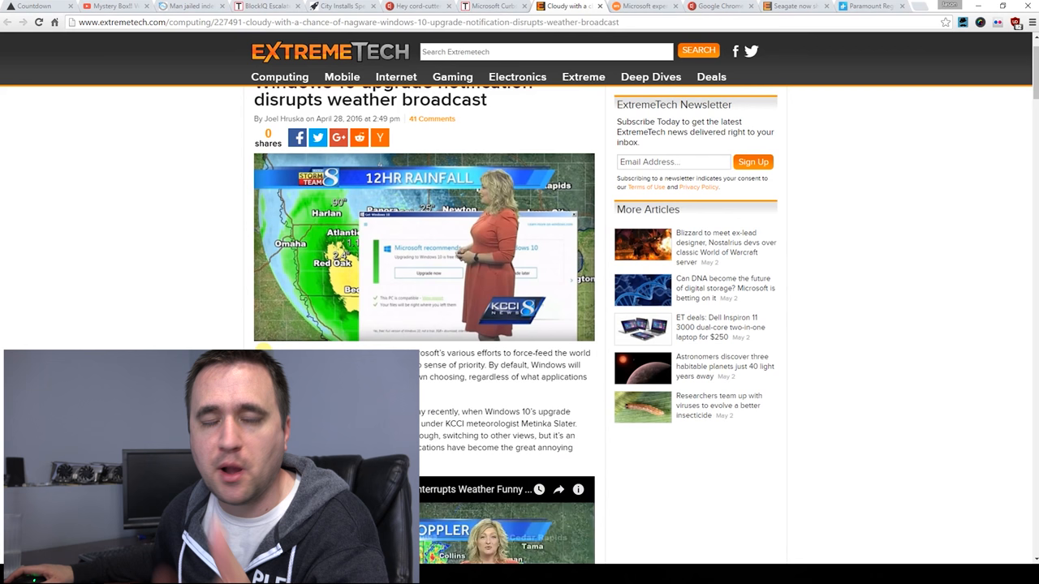
scroll("down", 3)
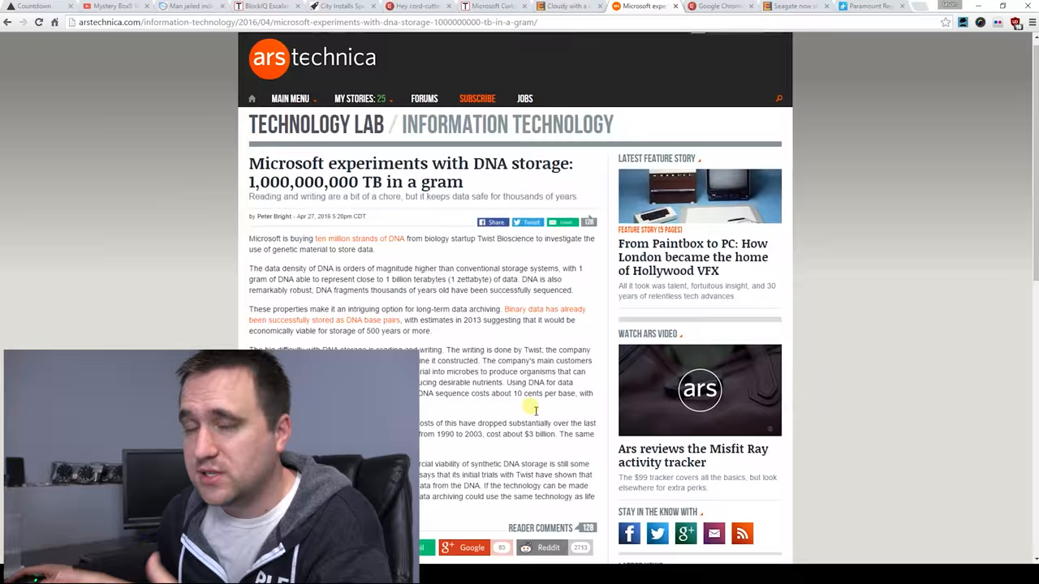
- Scroll the current article page back up
scroll("up", 3)
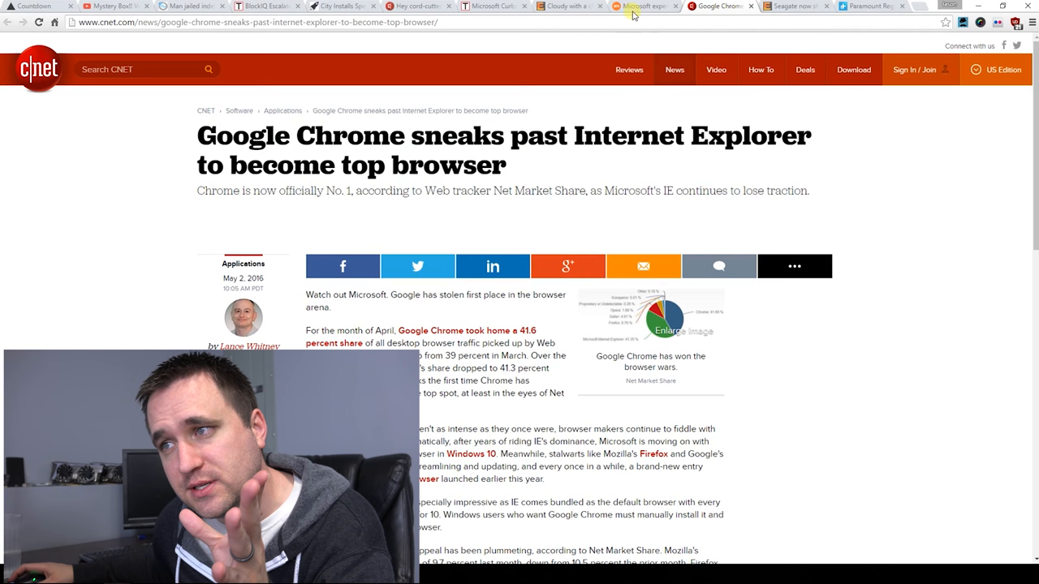
mouse_move(471, 130)
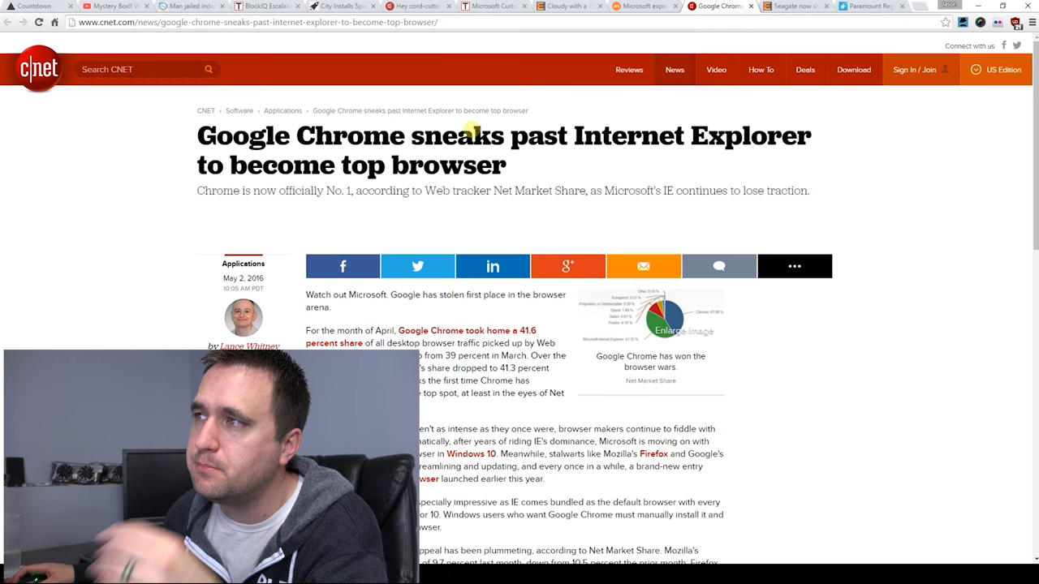
scroll("down", 3)
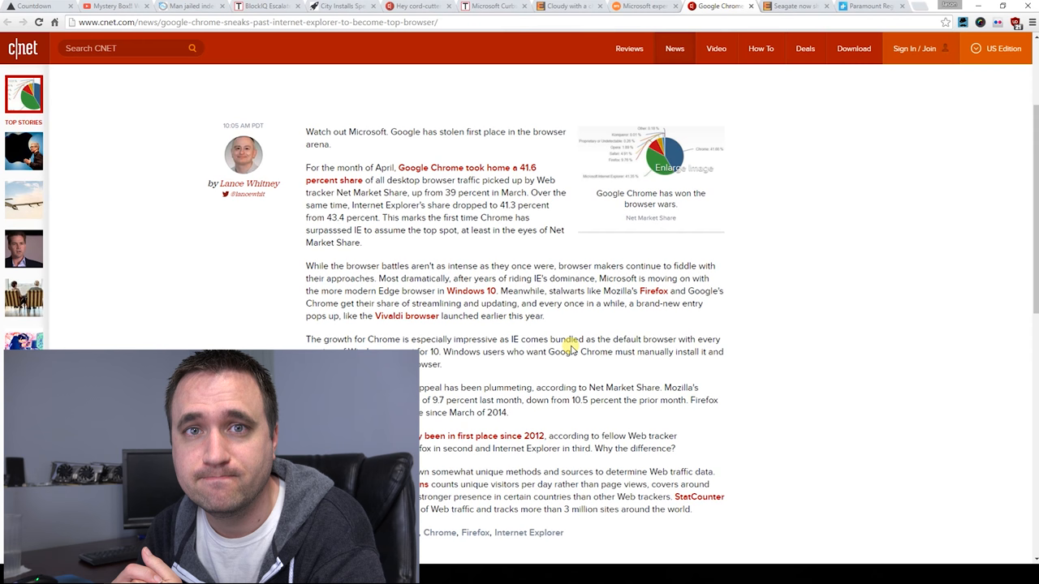
- Switch to the 'Seagate now shipping' tab and scroll to the article's SMR illustration
left_click(796, 6)
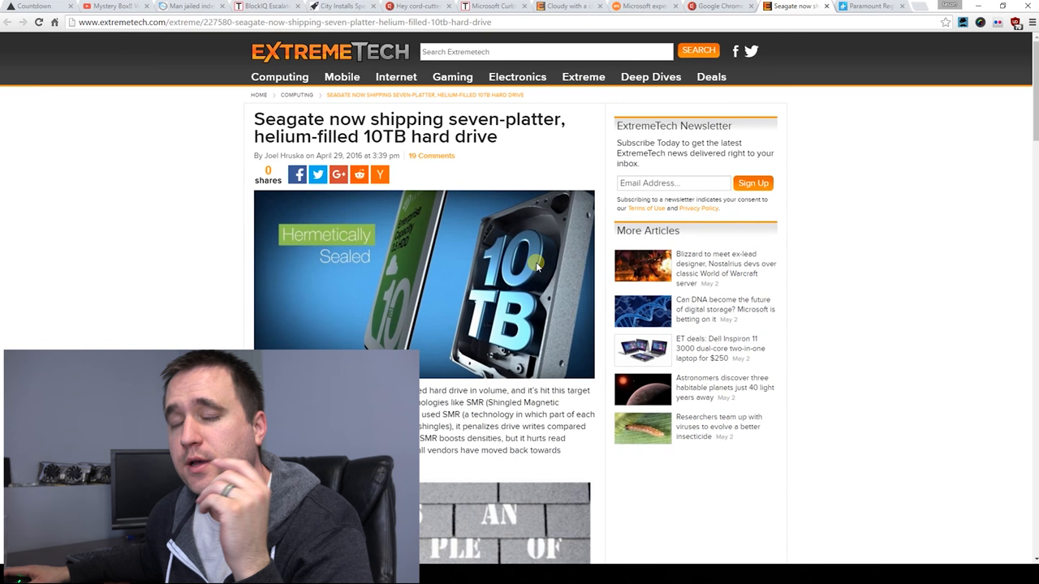
mouse_move(565, 300)
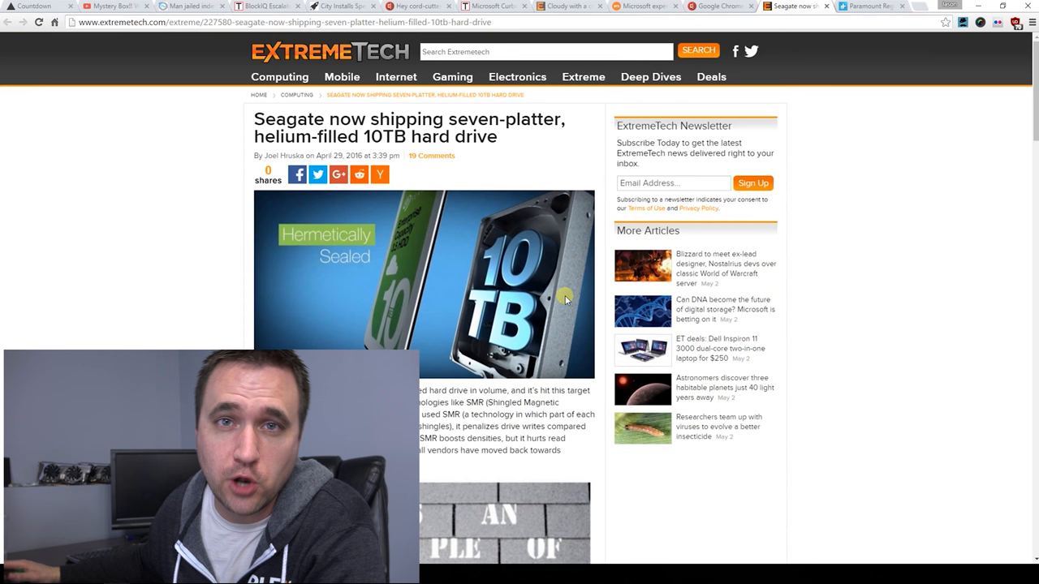
scroll("down", 3)
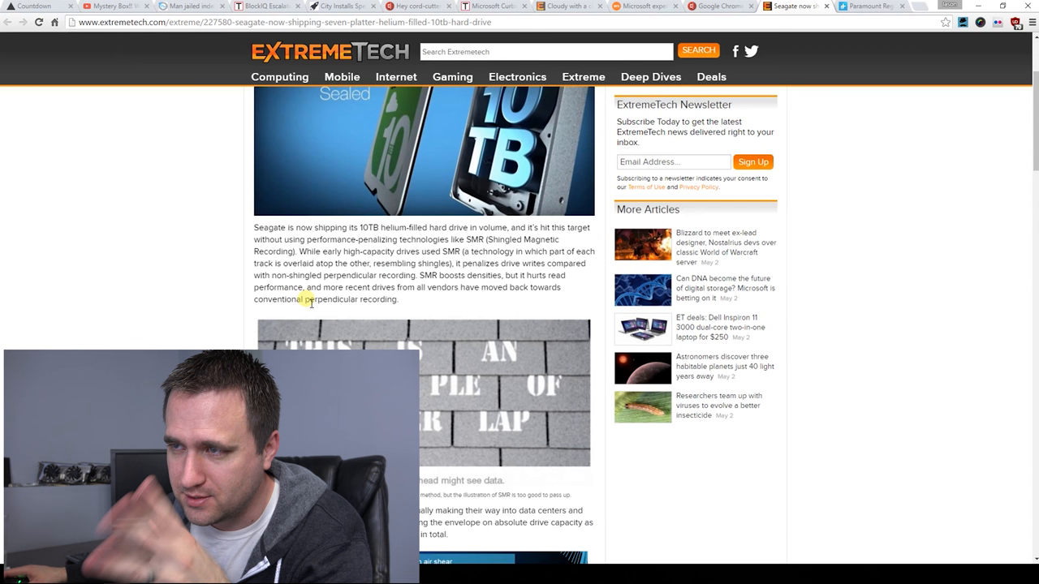
mouse_move(365, 263)
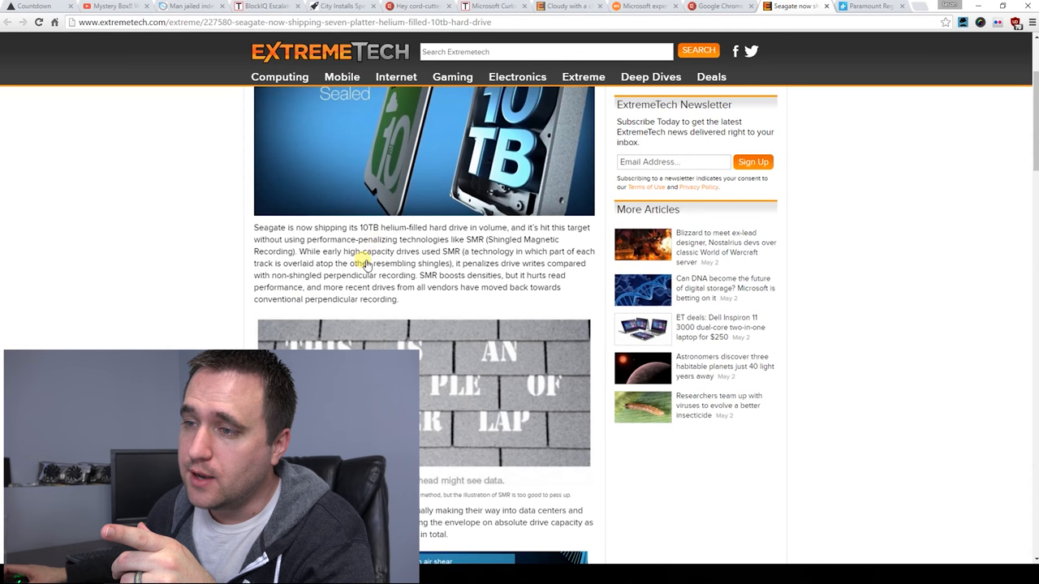
scroll("down", 3)
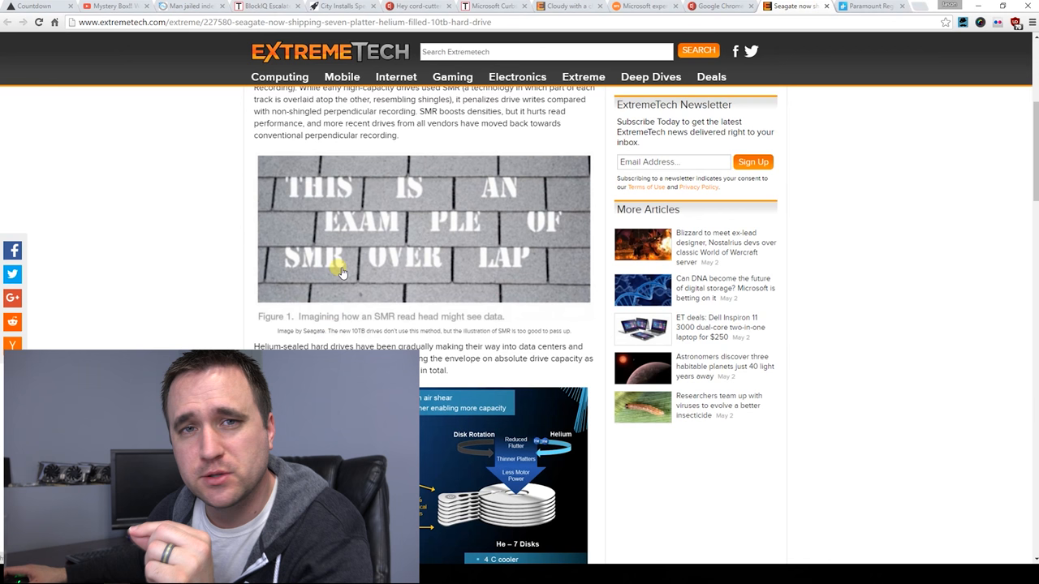
scroll("up", 3)
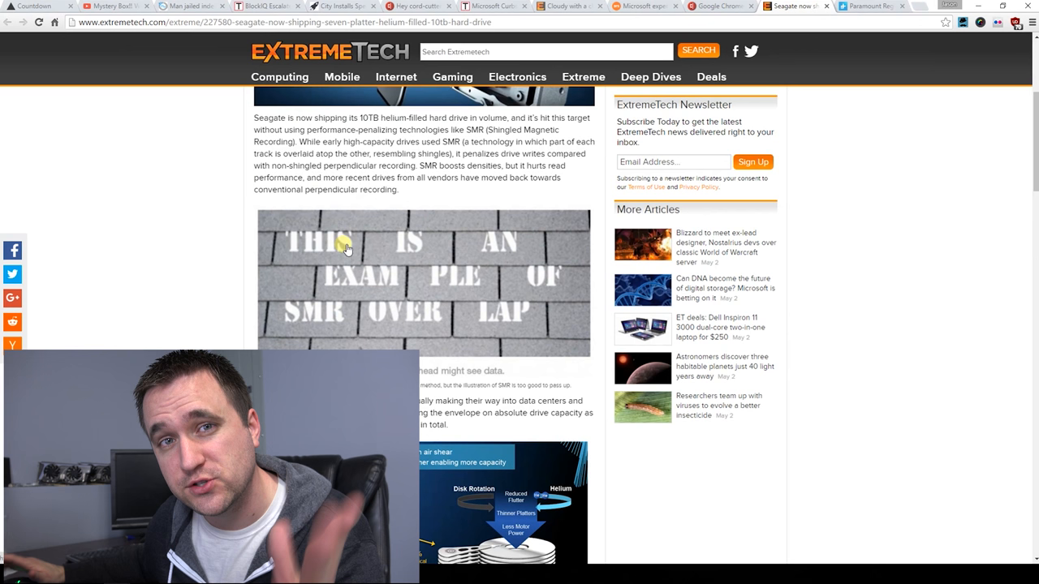
mouse_move(103, 276)
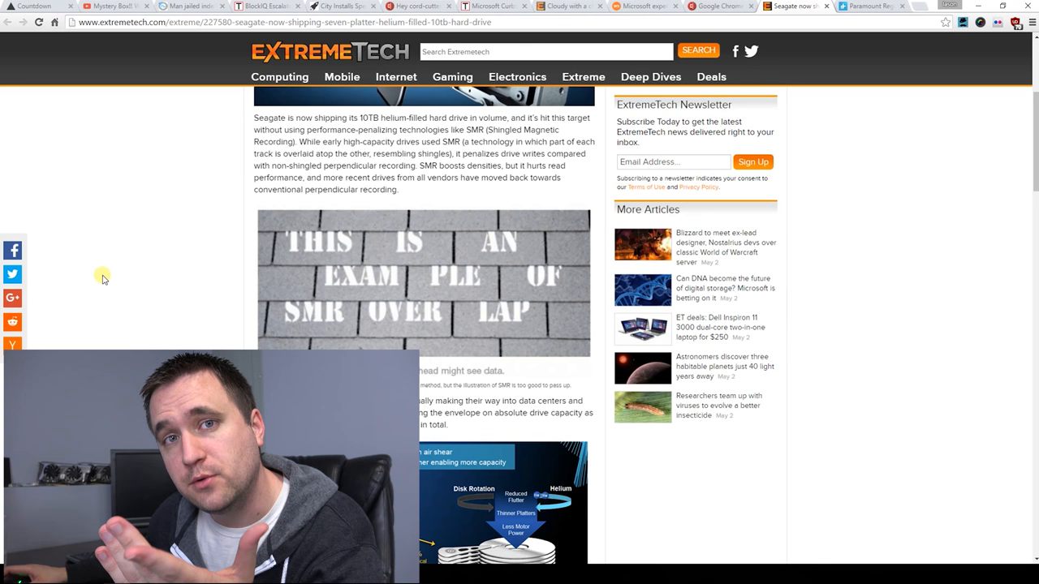
mouse_move(89, 258)
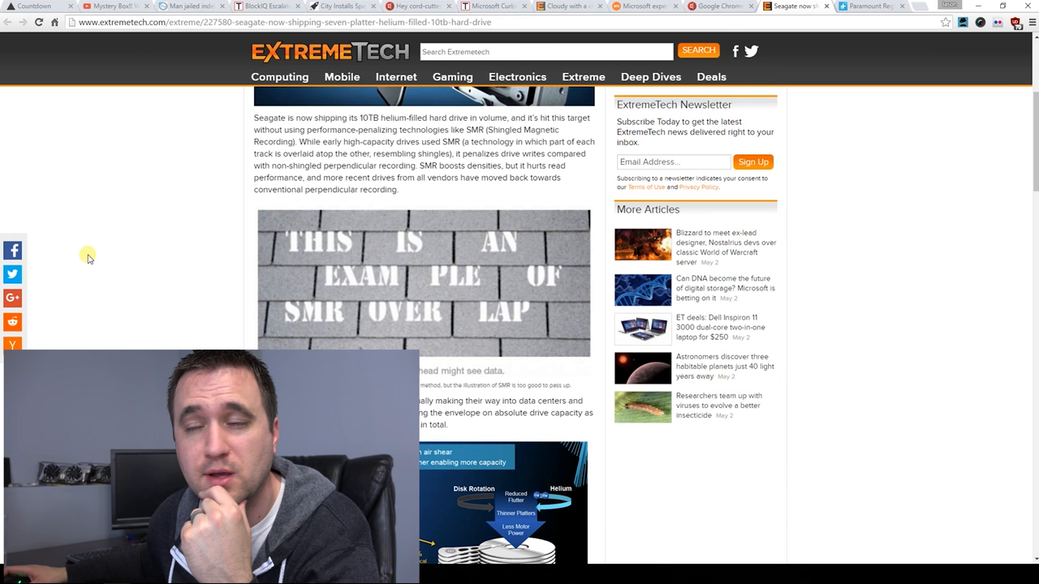
mouse_move(93, 275)
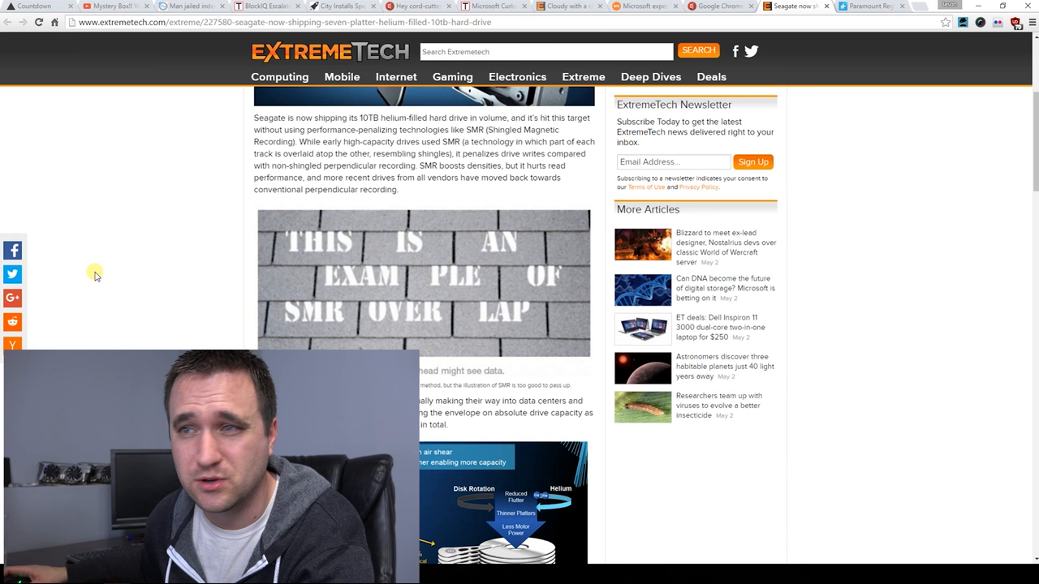
mouse_move(116, 282)
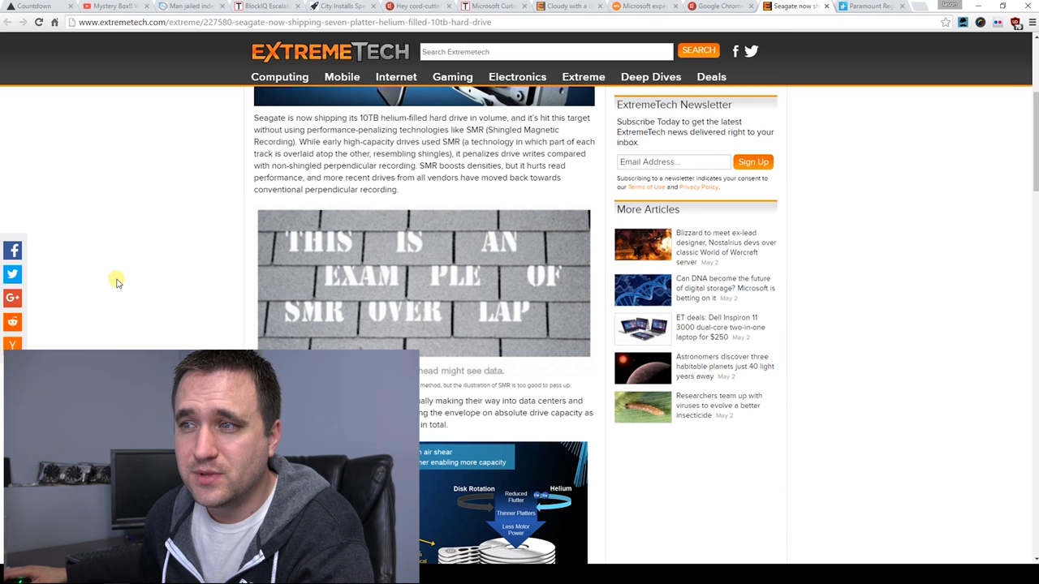
scroll("down", 3)
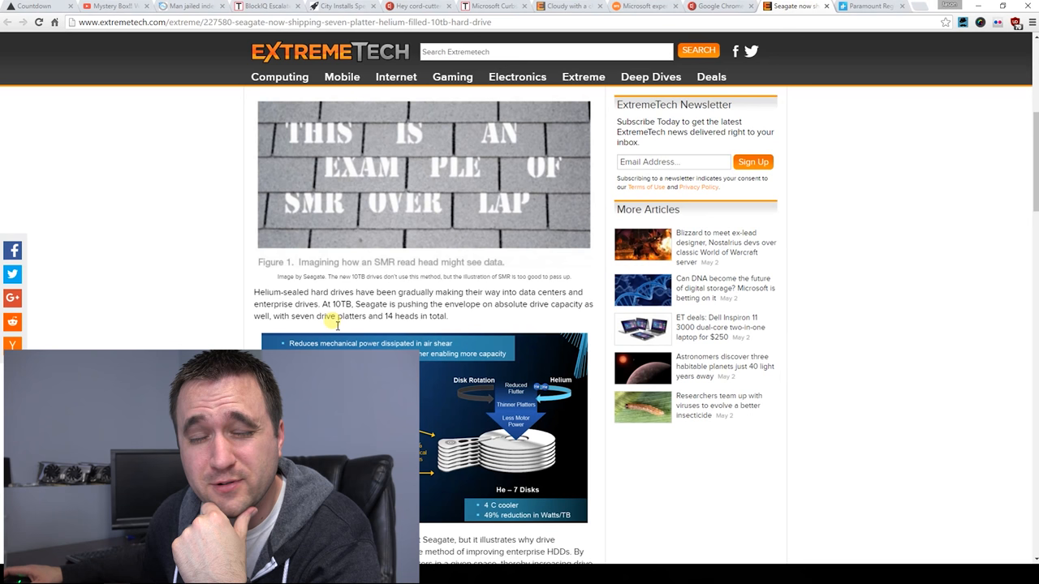
mouse_move(218, 286)
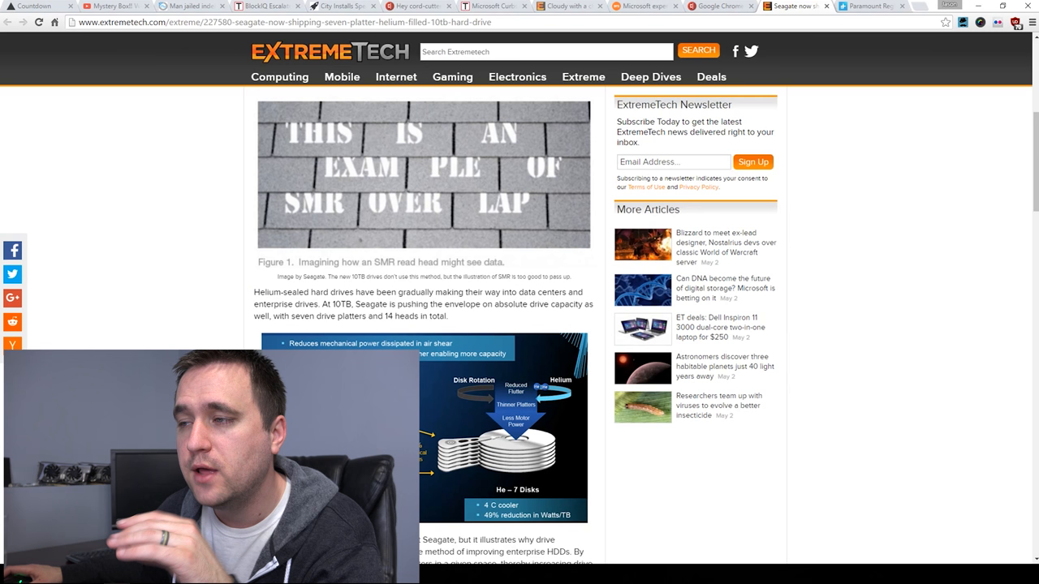
scroll("down", 3)
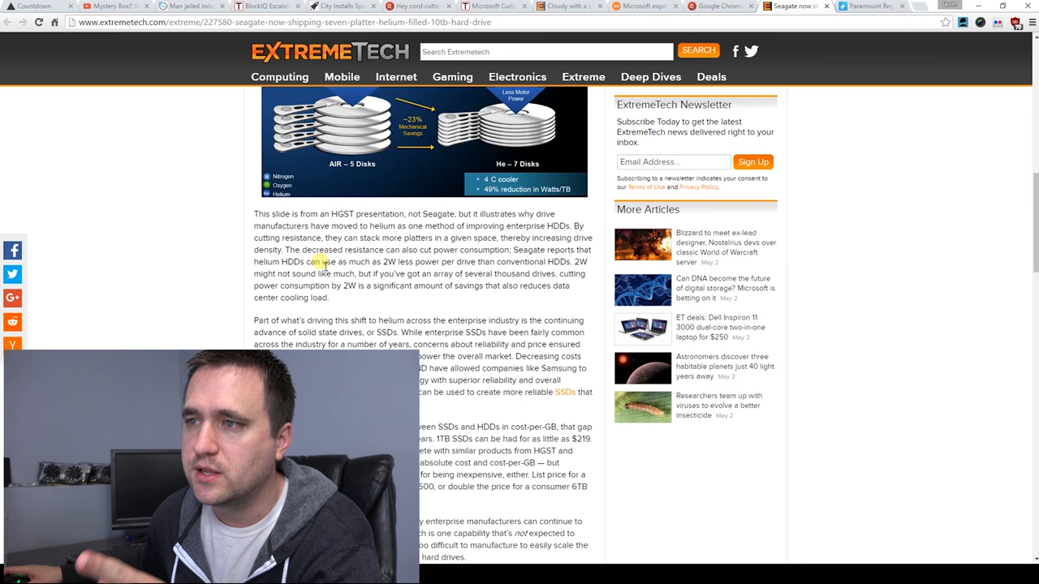
scroll("down", 3)
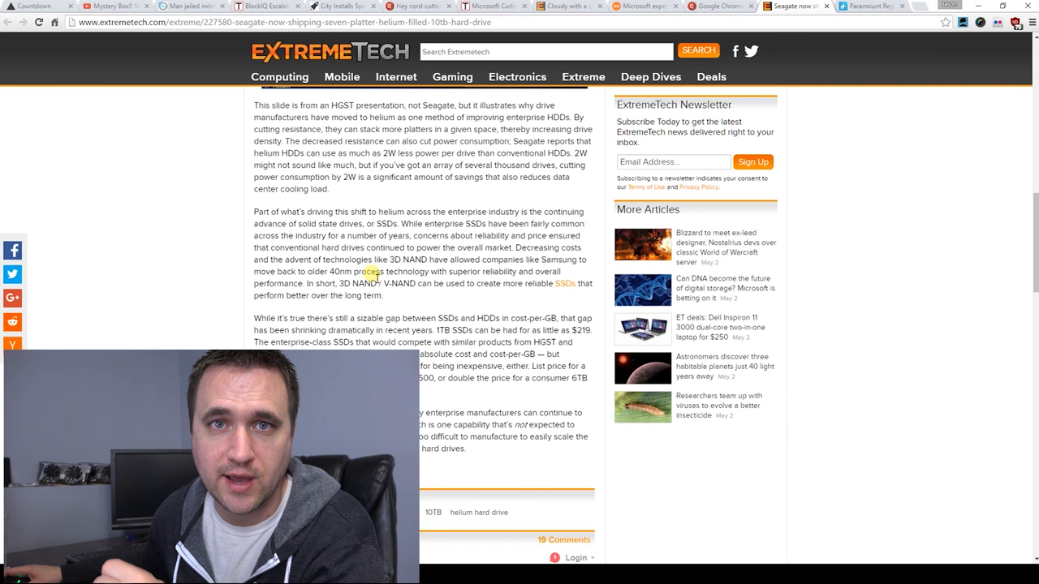
scroll("up", 3)
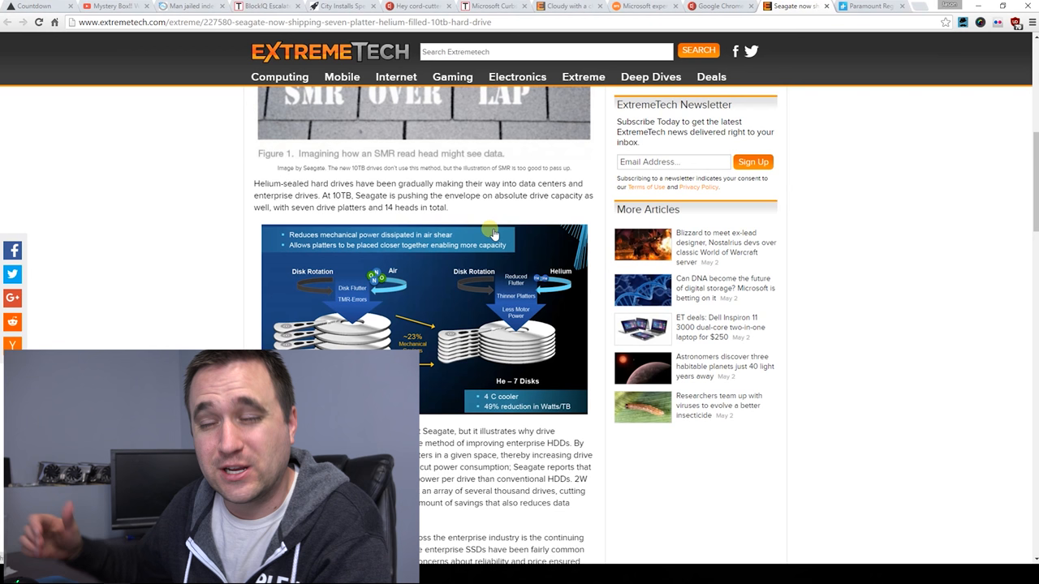
scroll("up", 3)
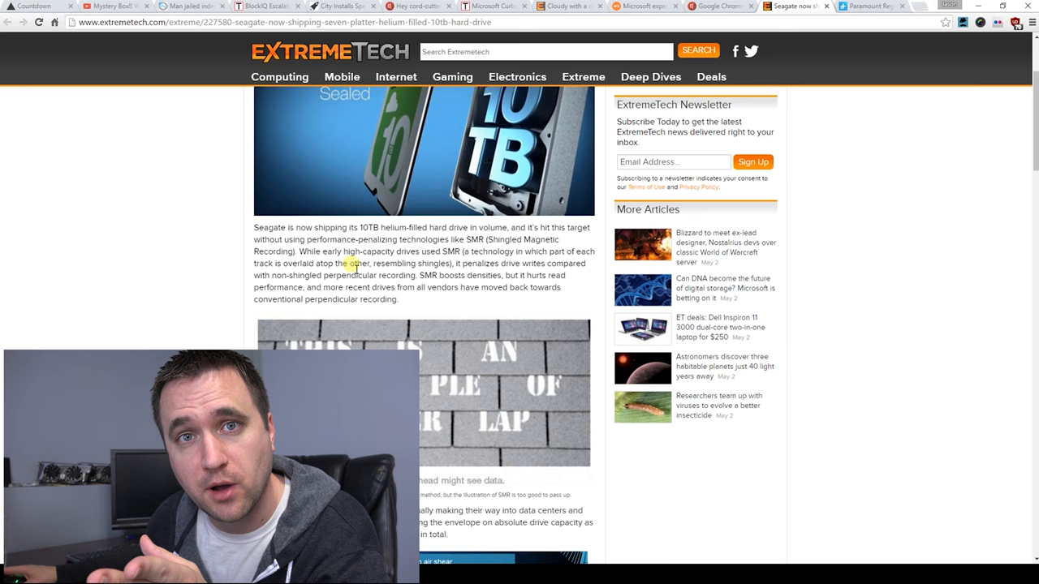
- Switch to the last tab, scroll down, and highlight the CBS TV Studios tweet's opening words
left_click(868, 6)
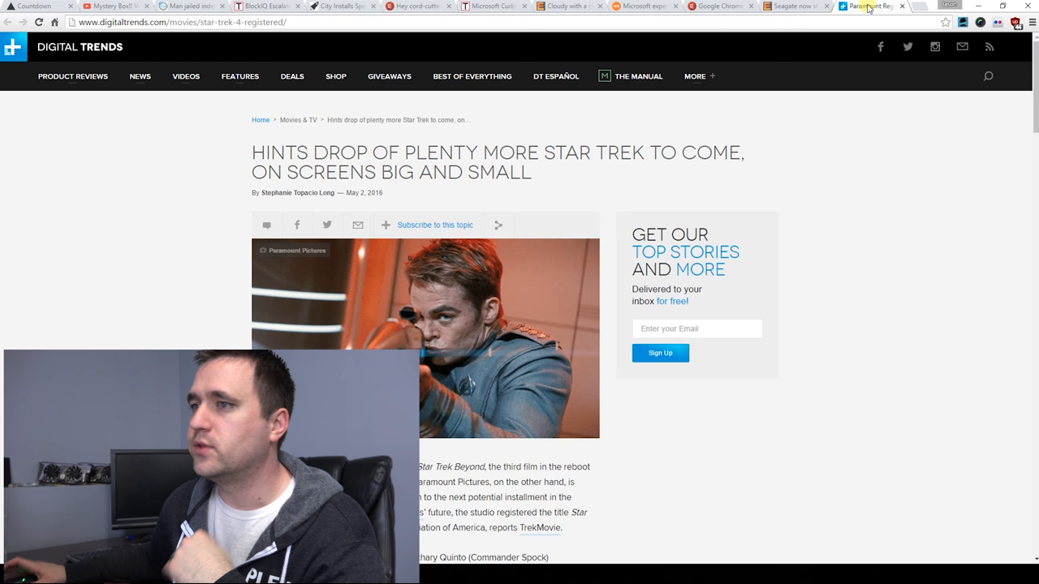
scroll("down", 3)
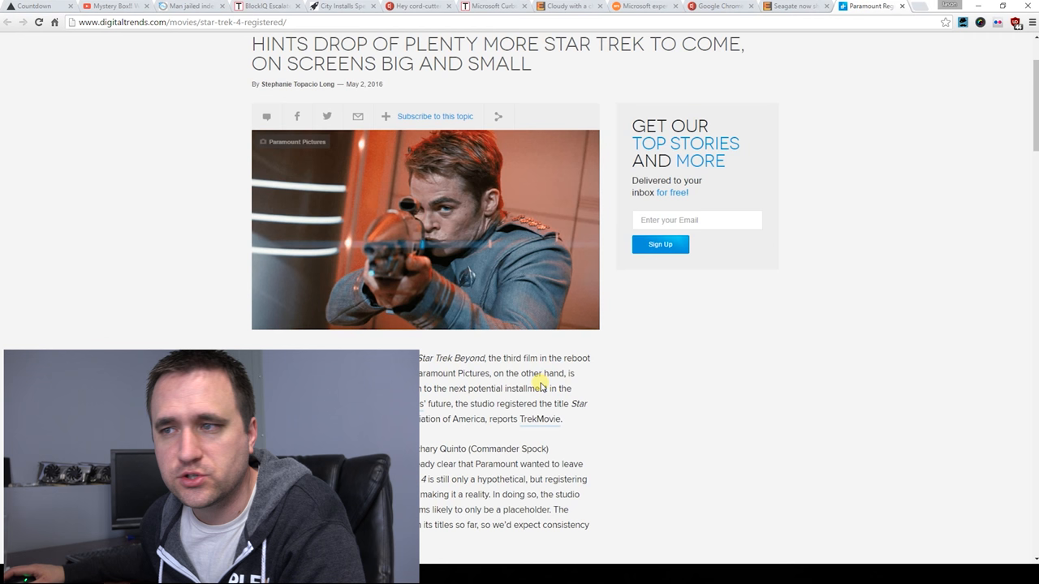
scroll("down", 3)
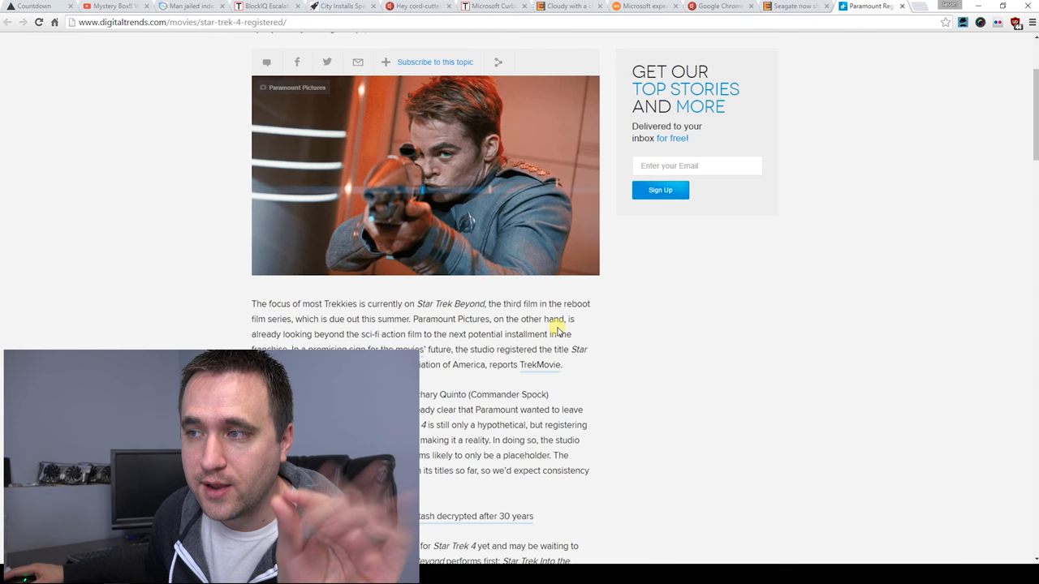
scroll("down", 3)
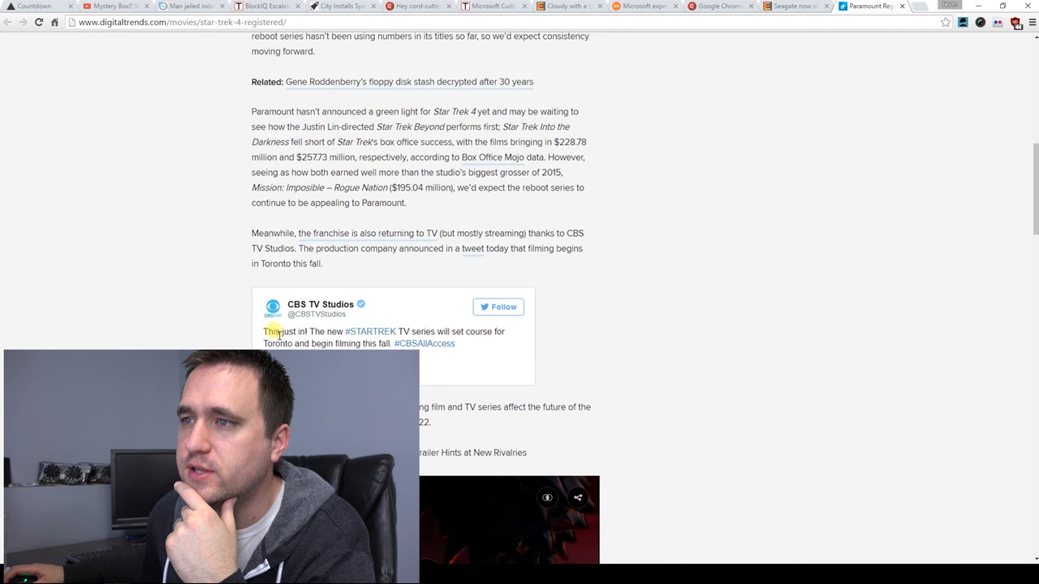
left_click_drag(263, 331, 343, 331)
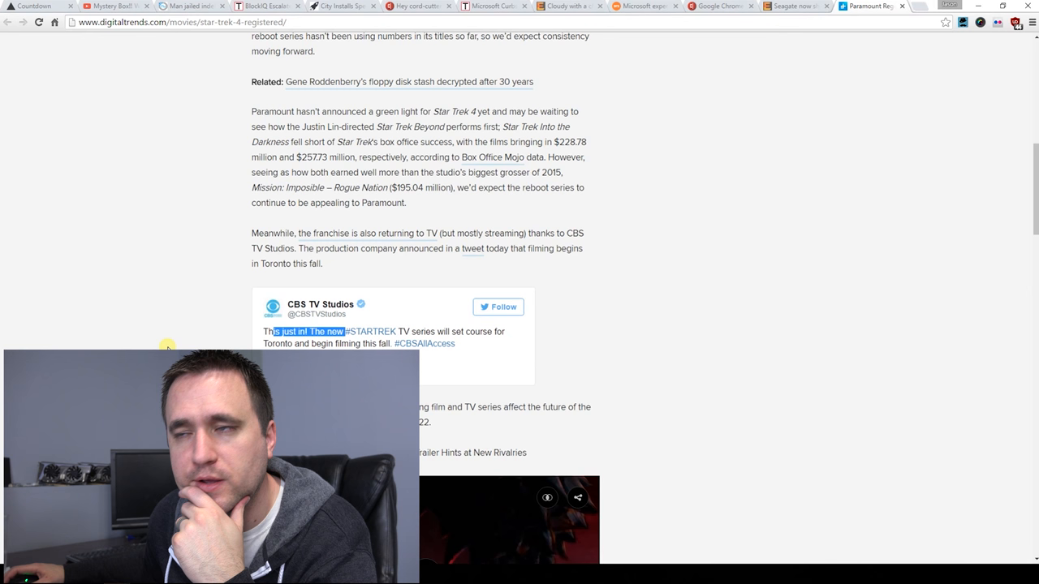